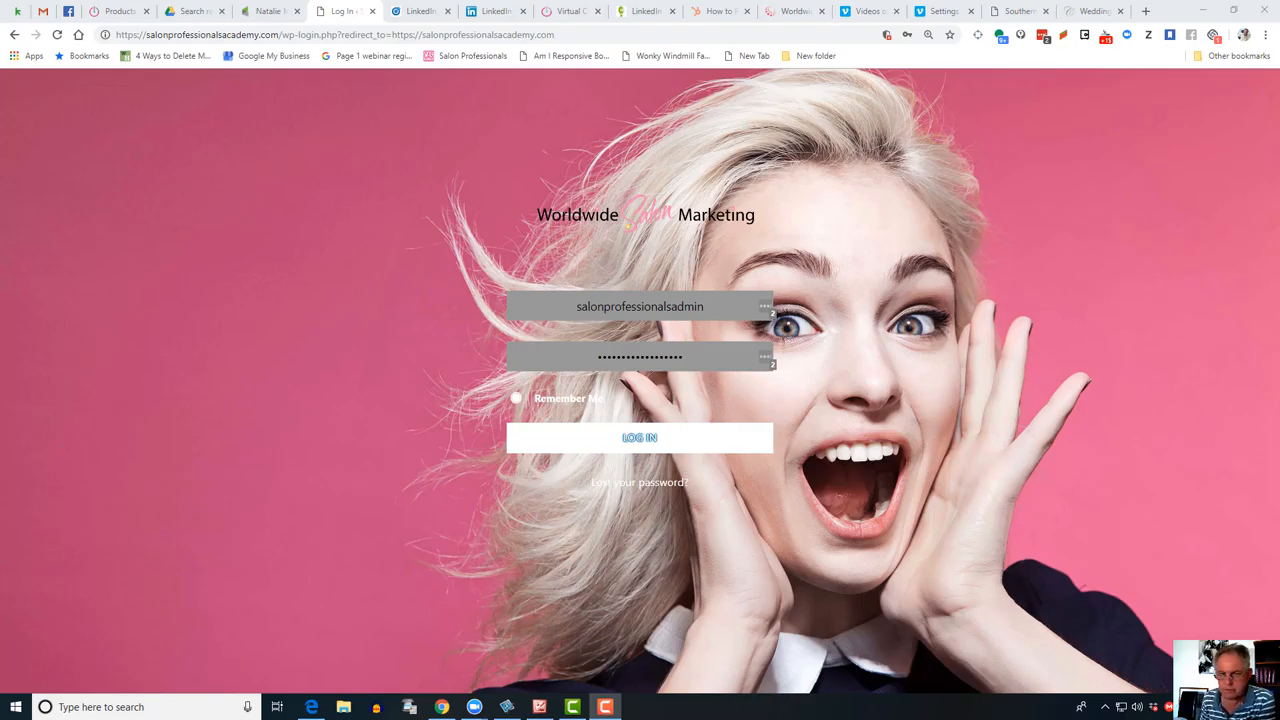
mouse_move(918, 452)
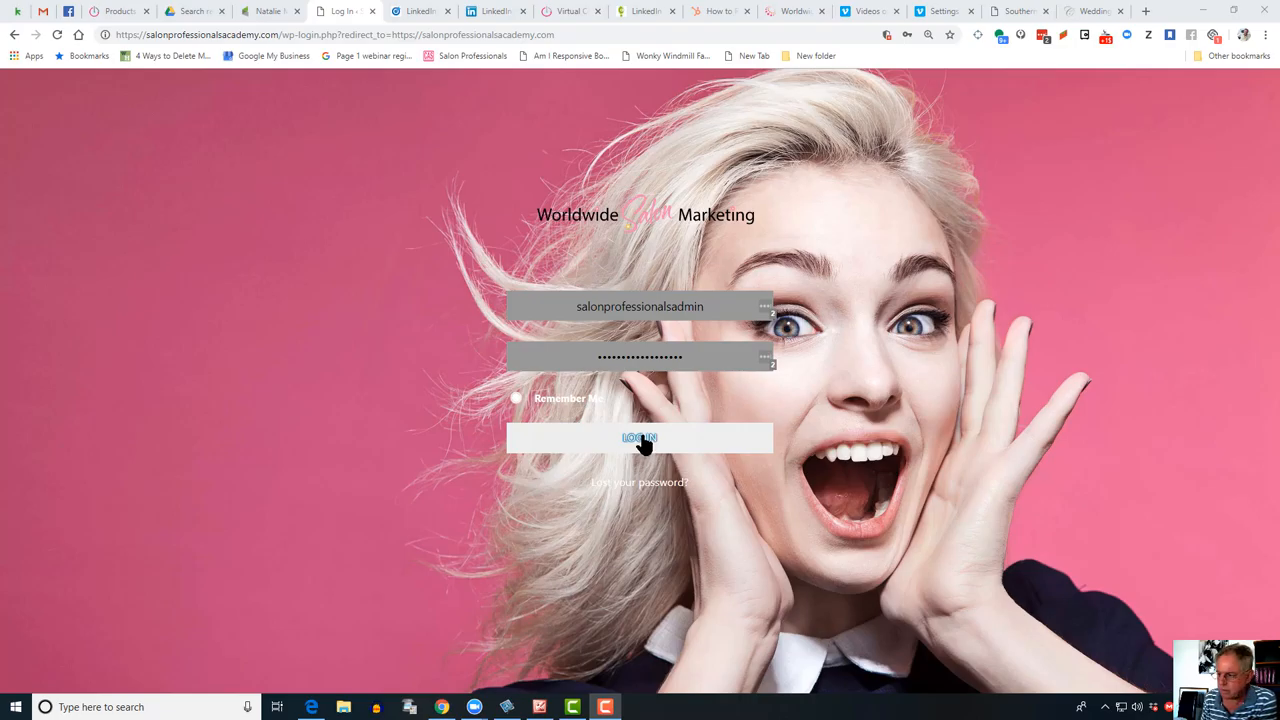
Sign in to the member portal with the saved admin credentials.
click(640, 436)
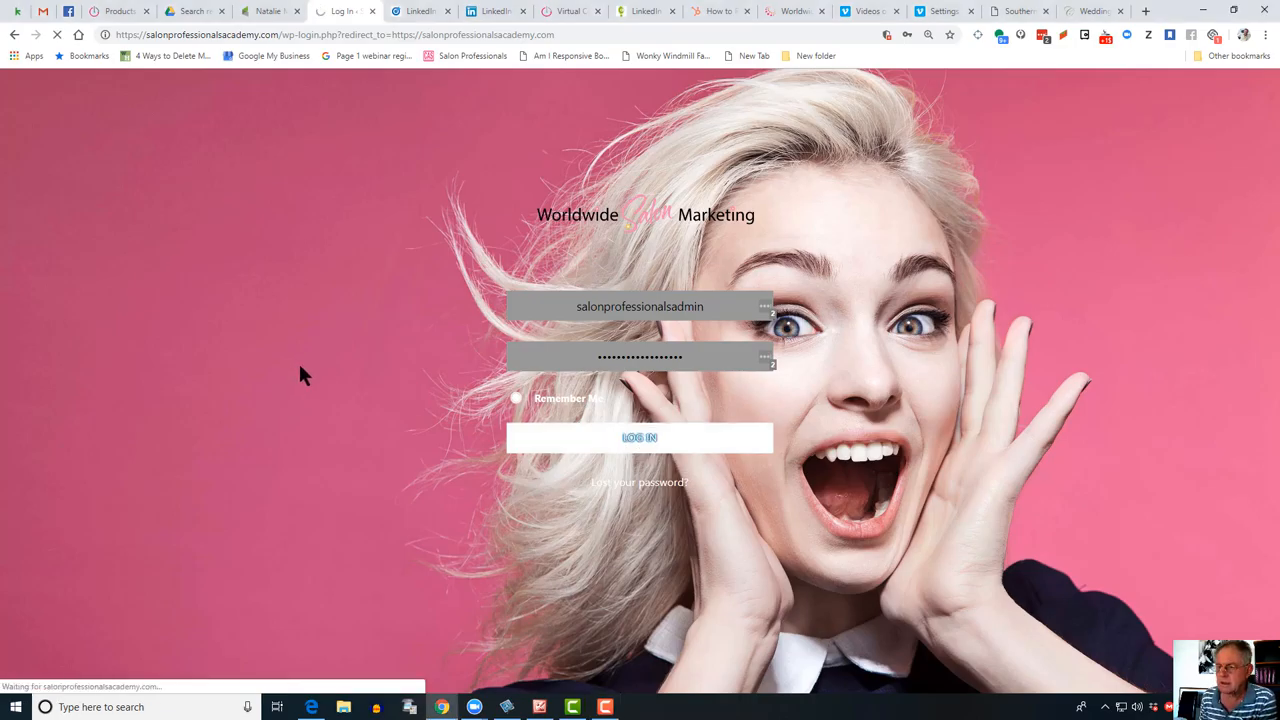
mouse_move(316, 420)
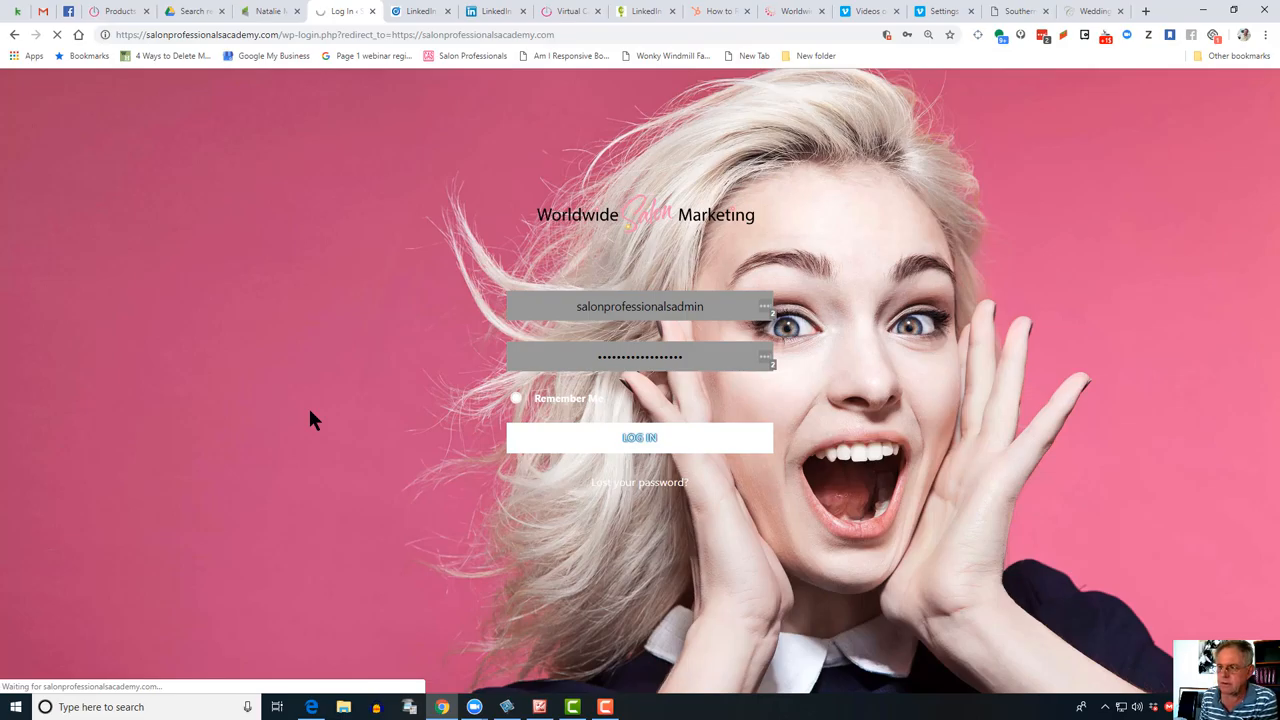
From the Client Attraction System 2.0 welcome page, go to the Courses list in the sidebar.
click(640, 436)
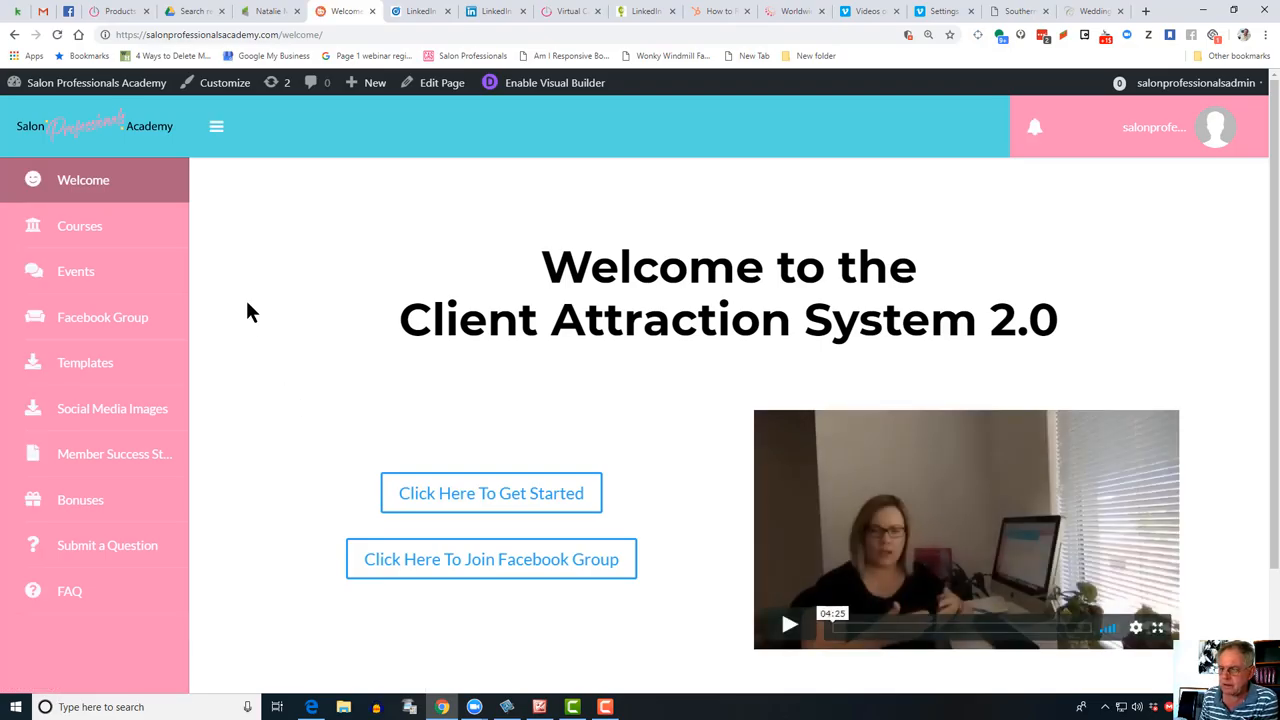
mouse_move(96, 180)
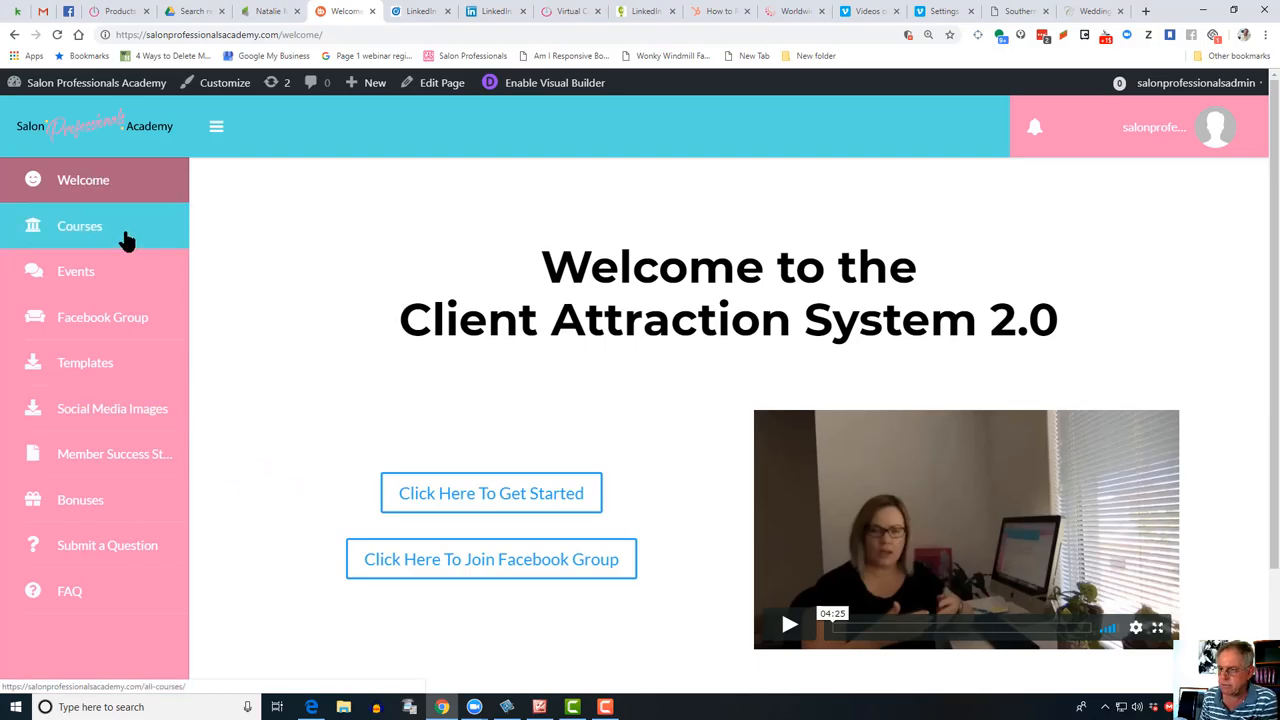
click(80, 224)
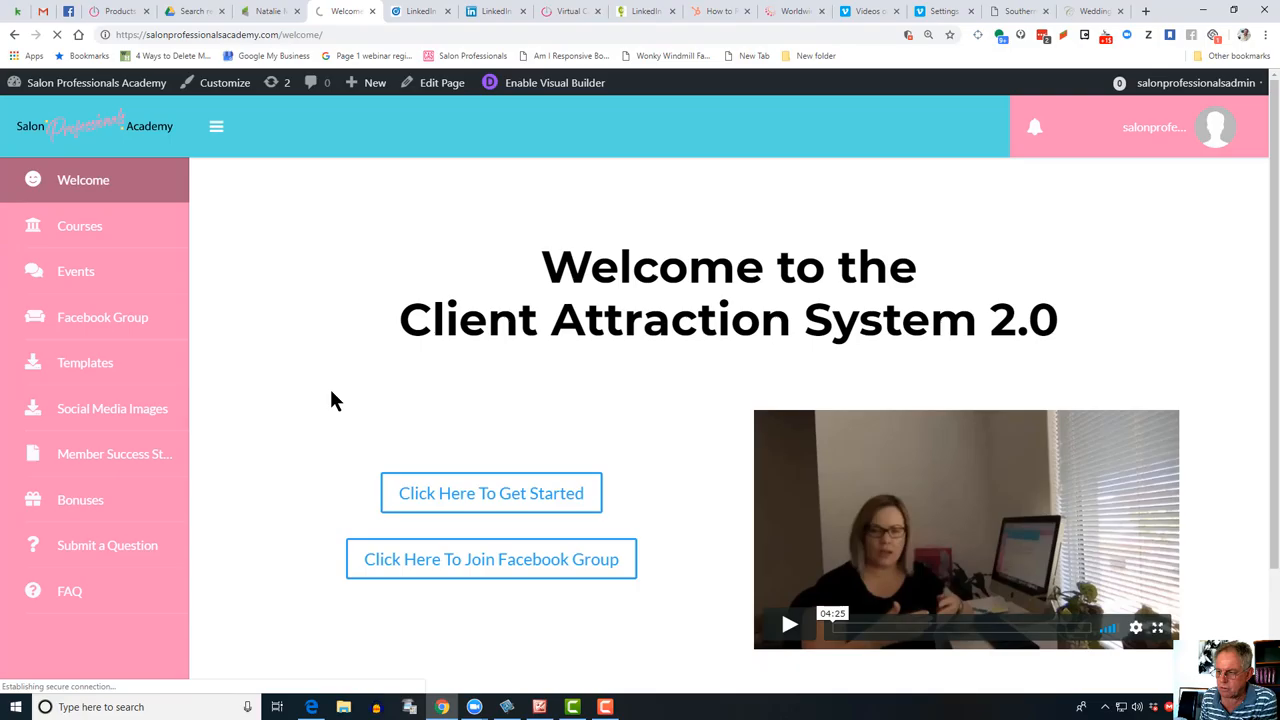
click(80, 224)
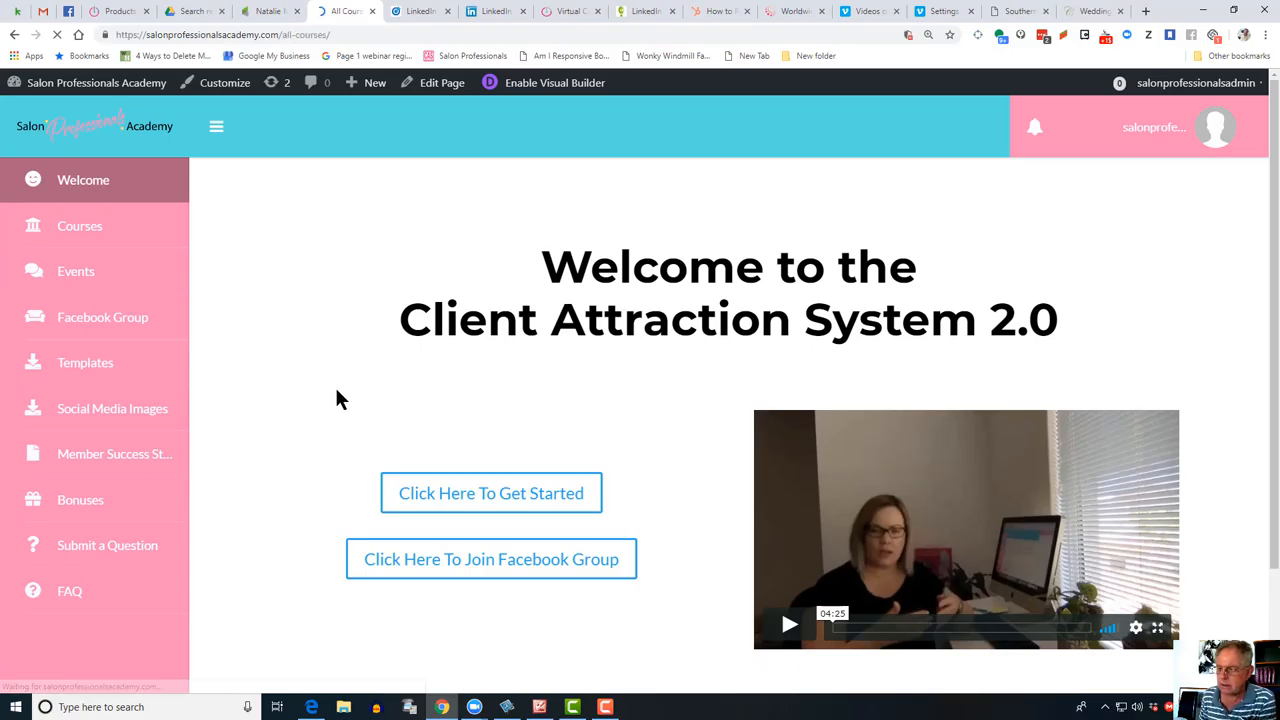
Open the Client Attraction System course and expand all modules to list lessons like SMS Marketing Secrets.
click(80, 224)
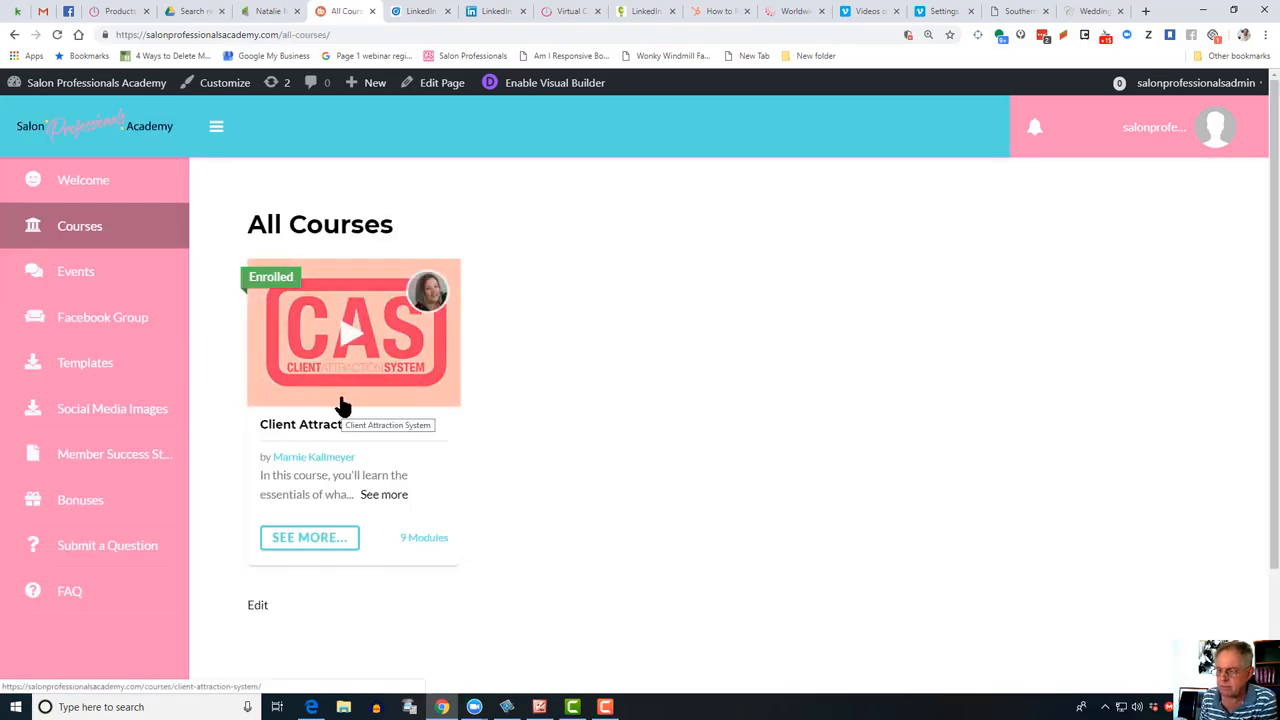
mouse_move(344, 376)
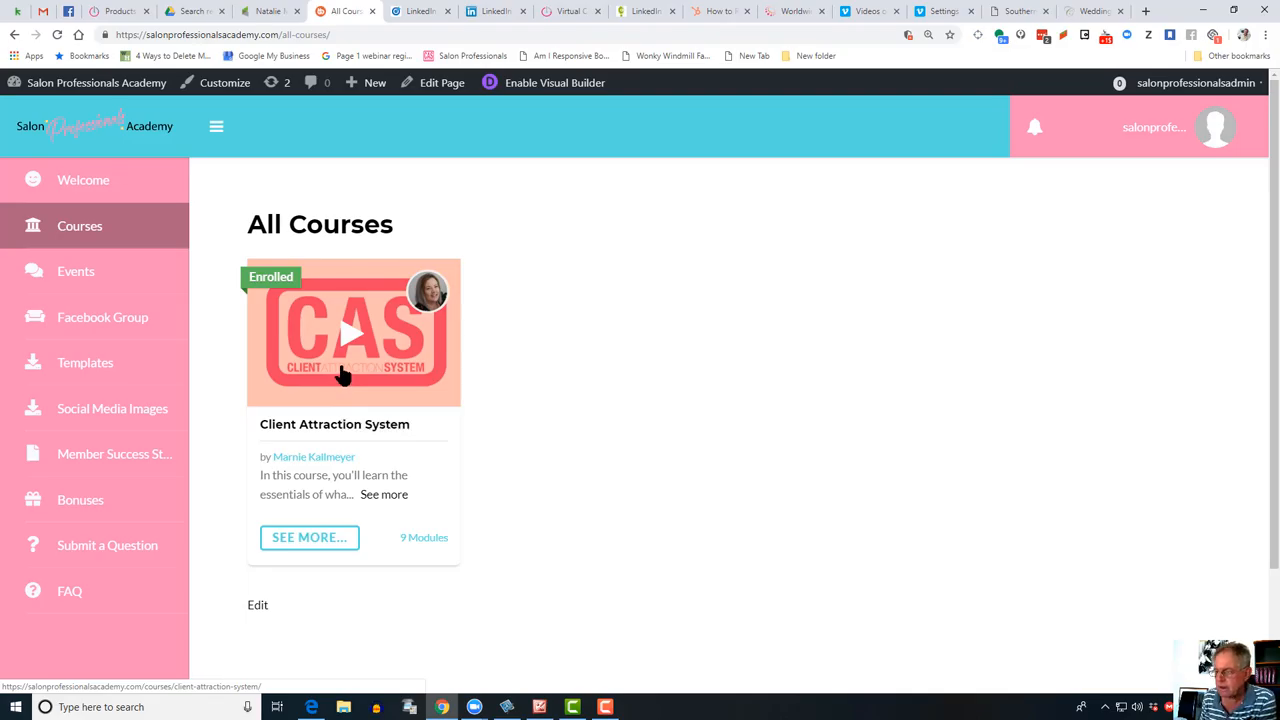
click(352, 332)
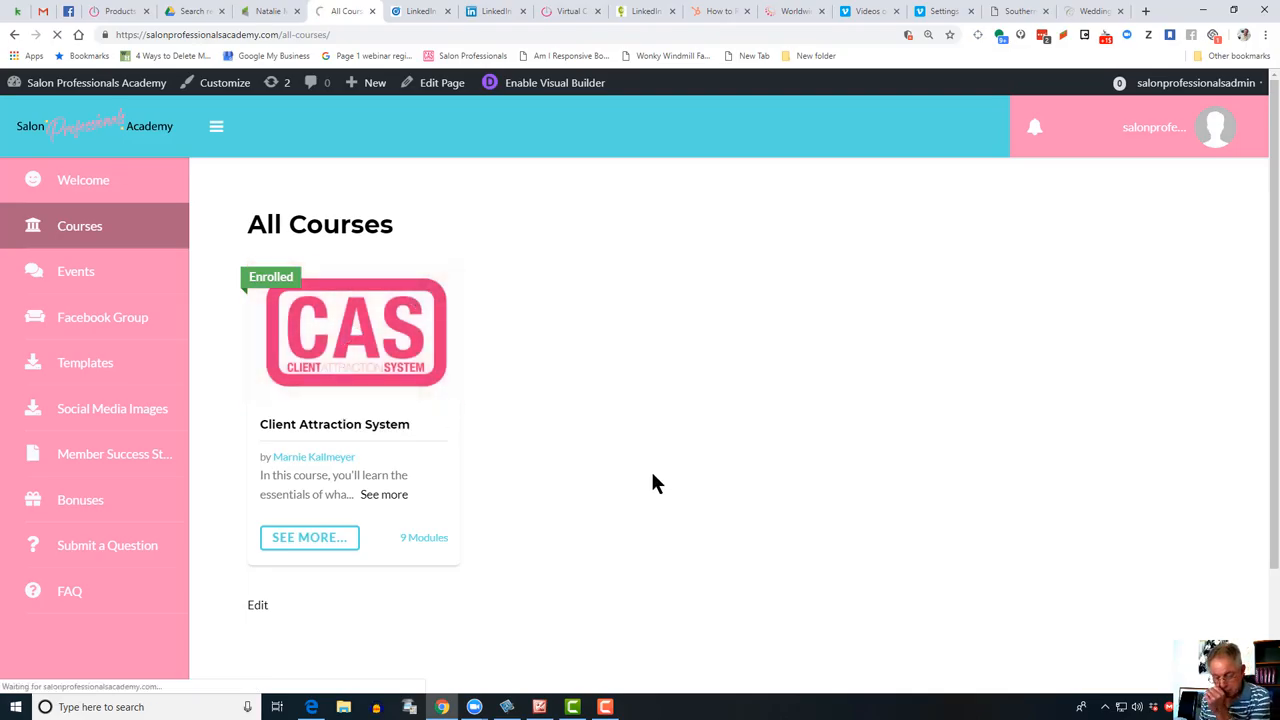
click(308, 536)
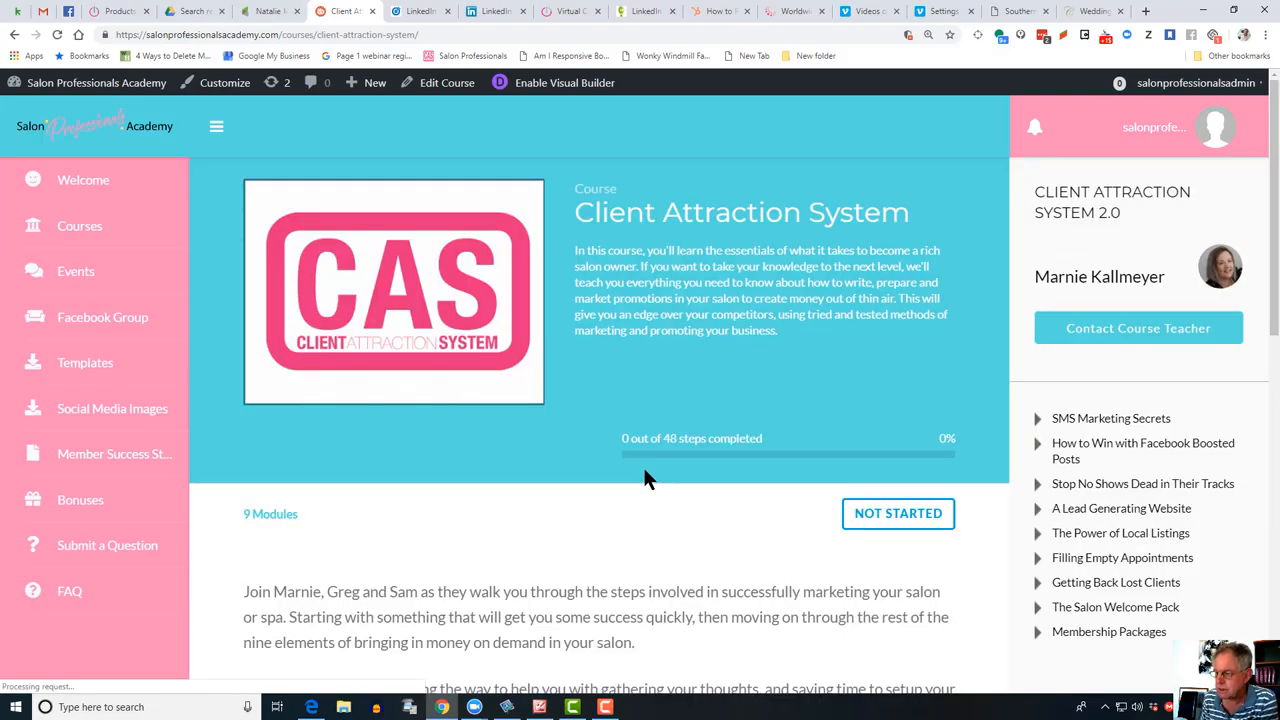
scroll(down, 3)
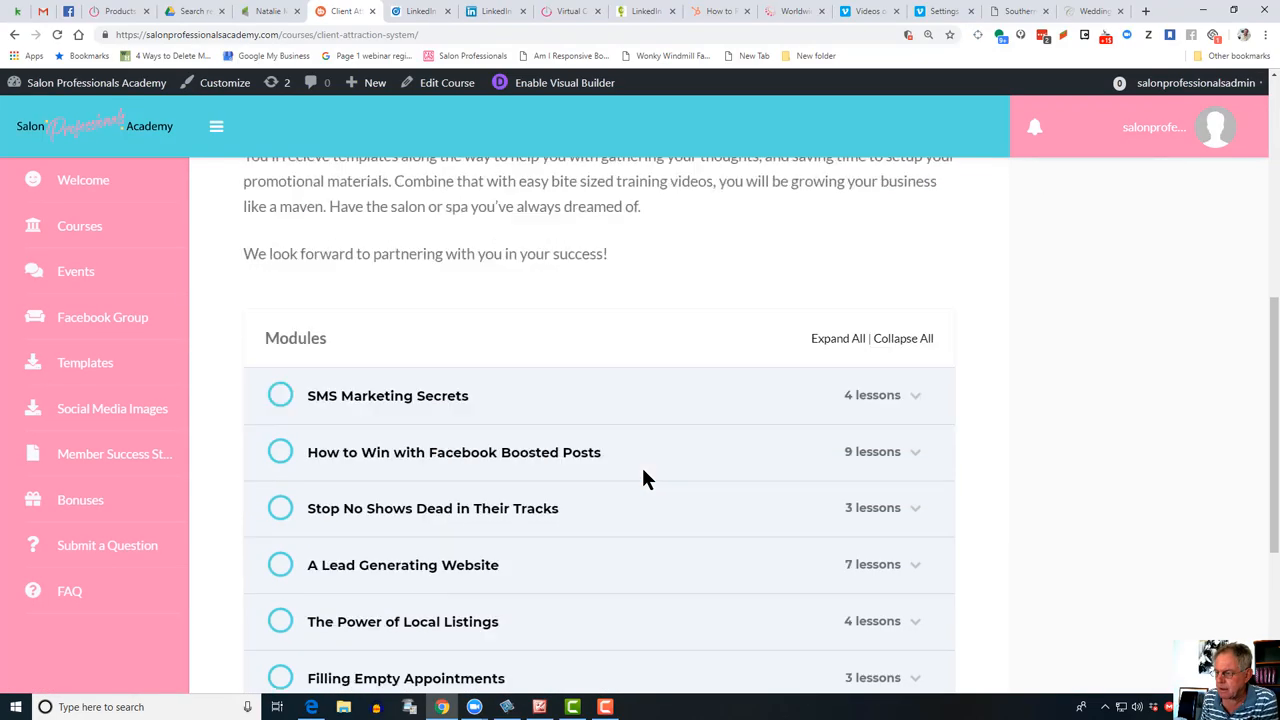
scroll(down, 3)
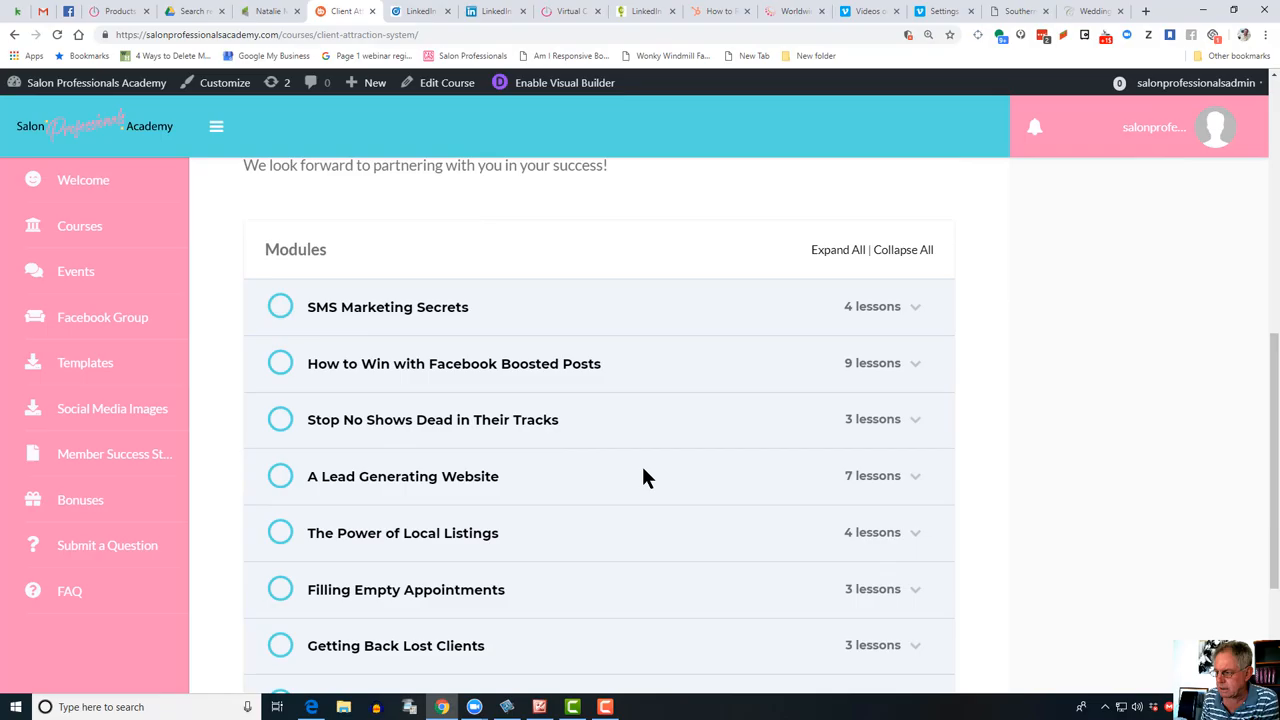
mouse_move(1008, 374)
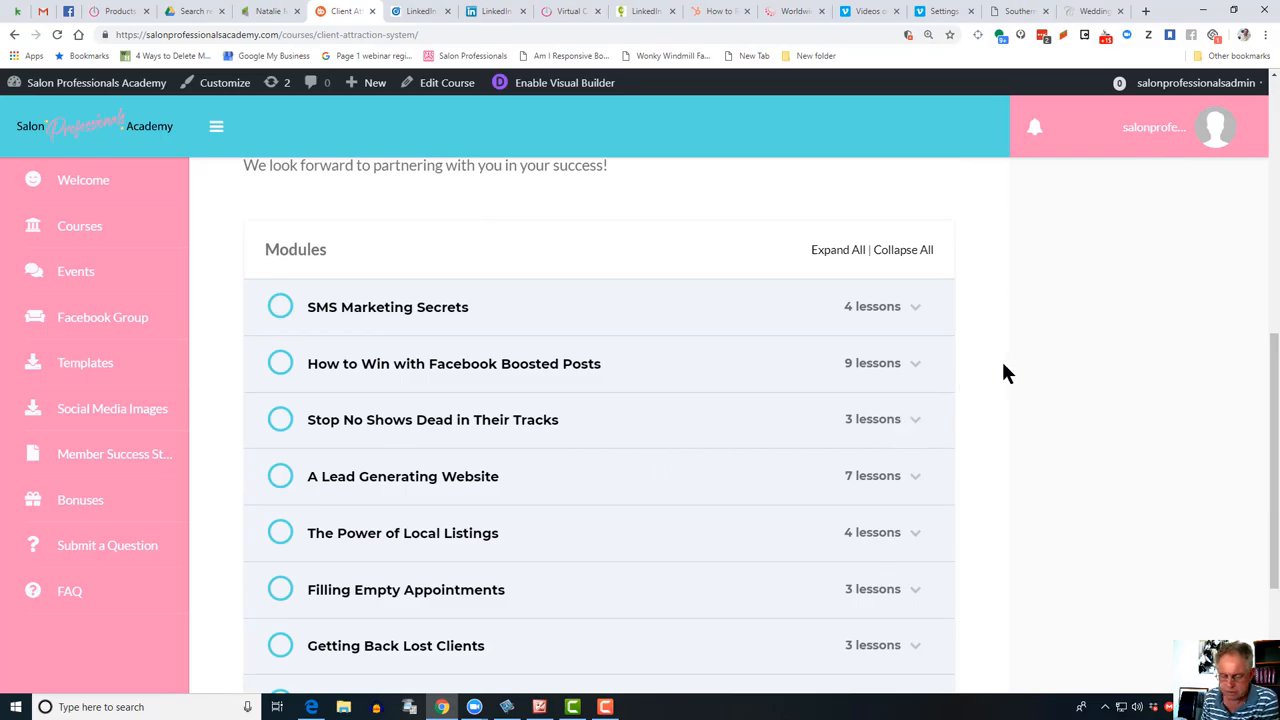
mouse_move(1010, 370)
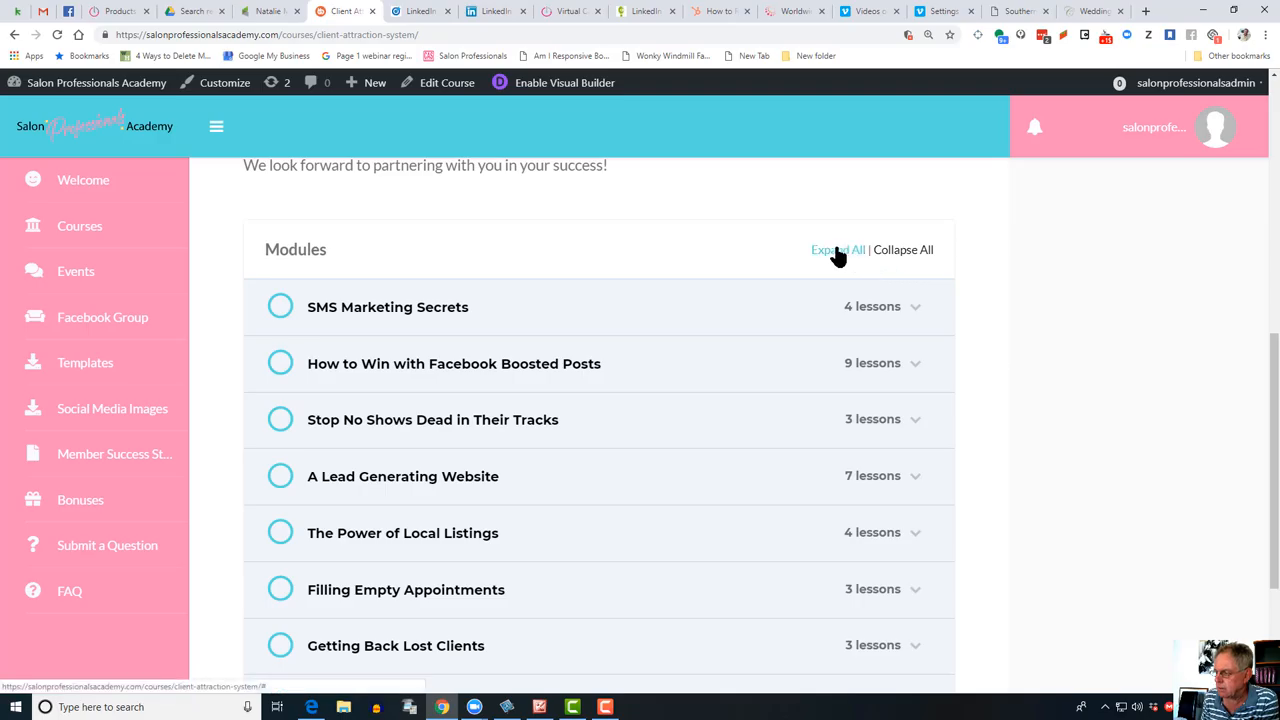
click(836, 248)
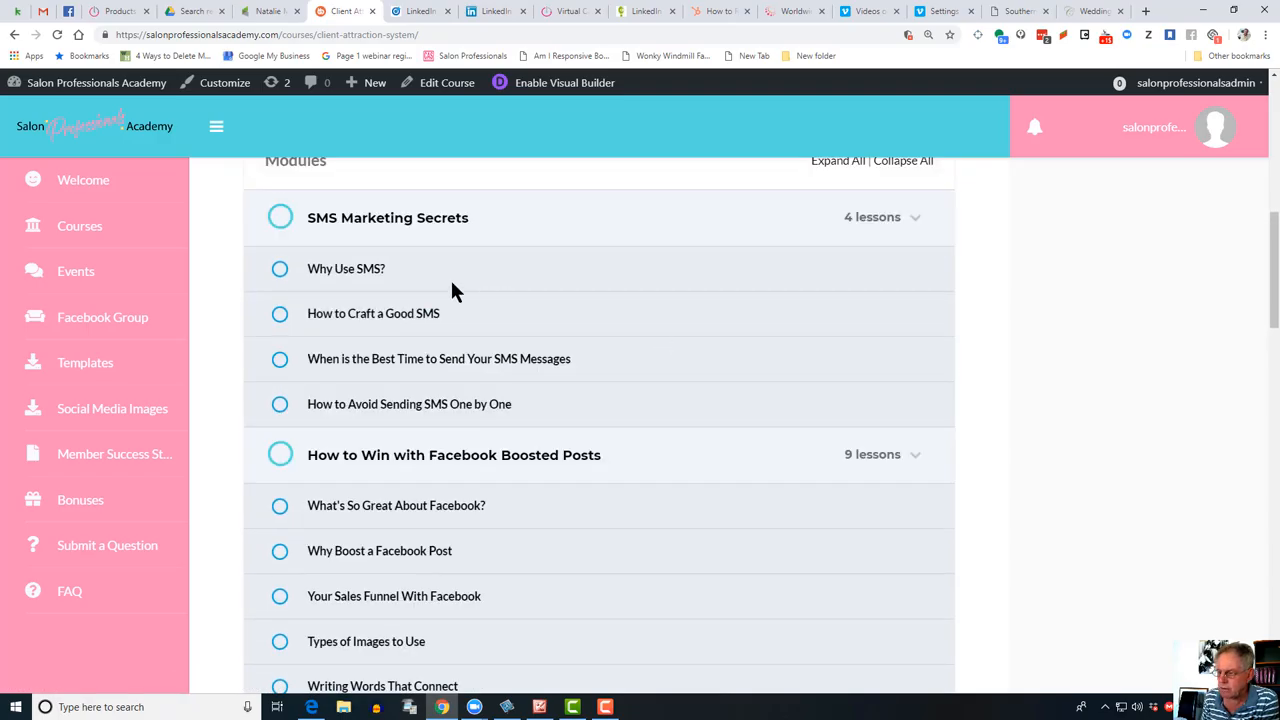
mouse_move(346, 268)
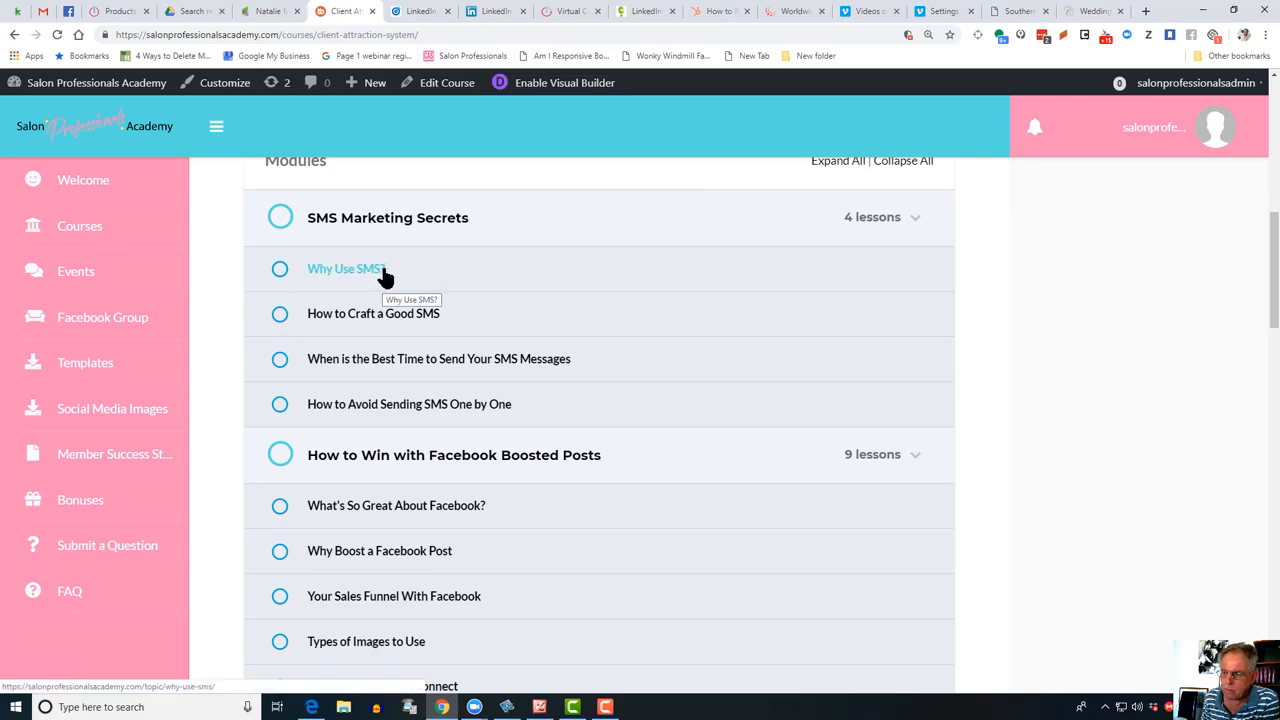
mouse_move(378, 382)
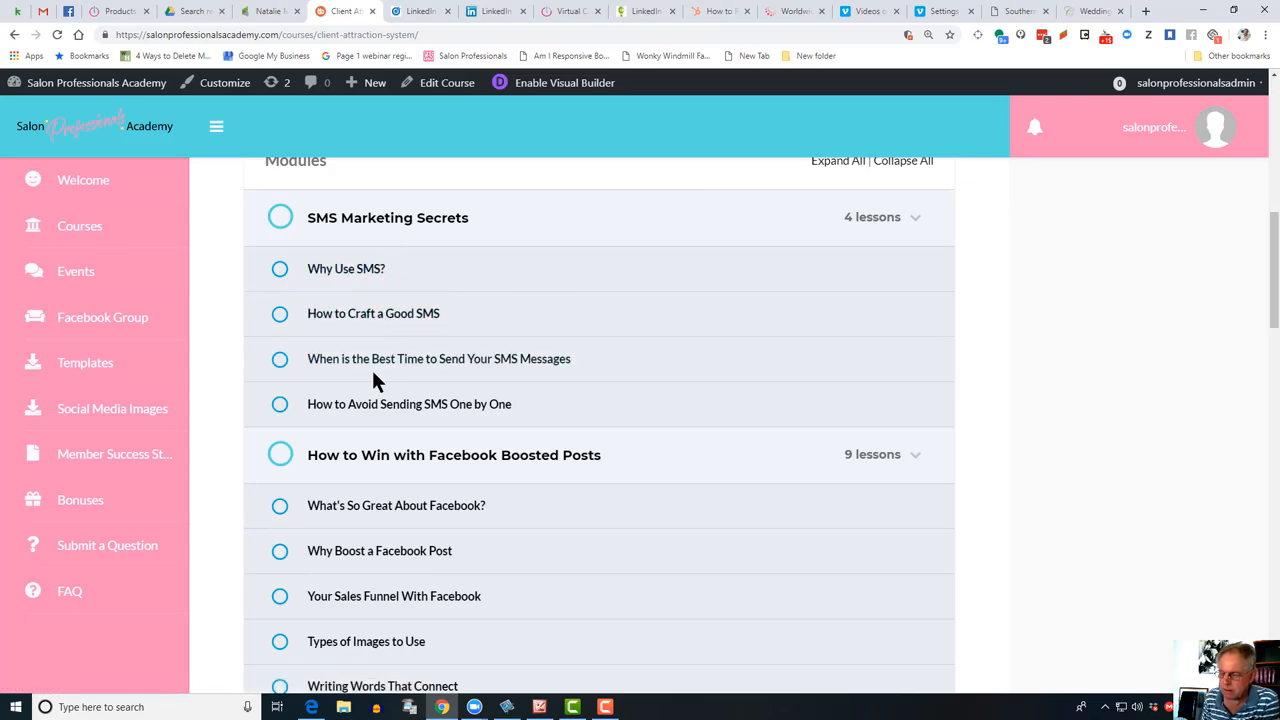
scroll(down, 3)
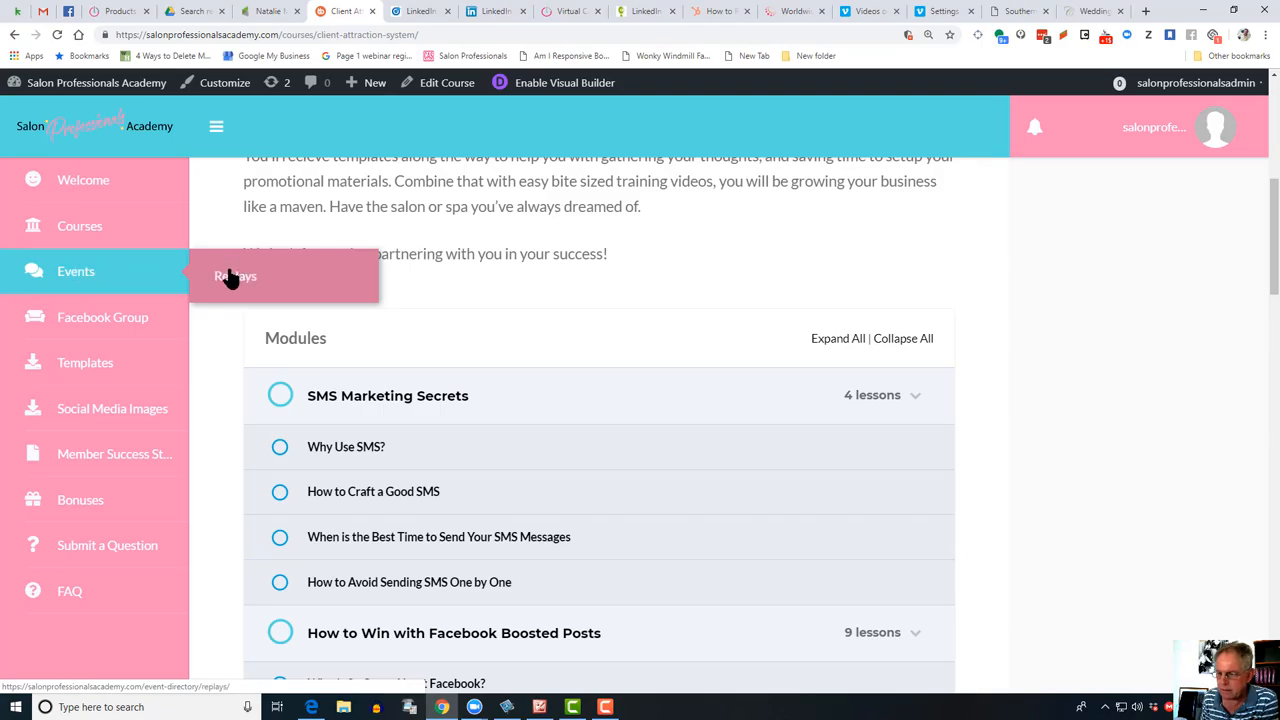
Open the Events Replays page showing the Feb 18, 2019 Live Q&A recording.
click(236, 276)
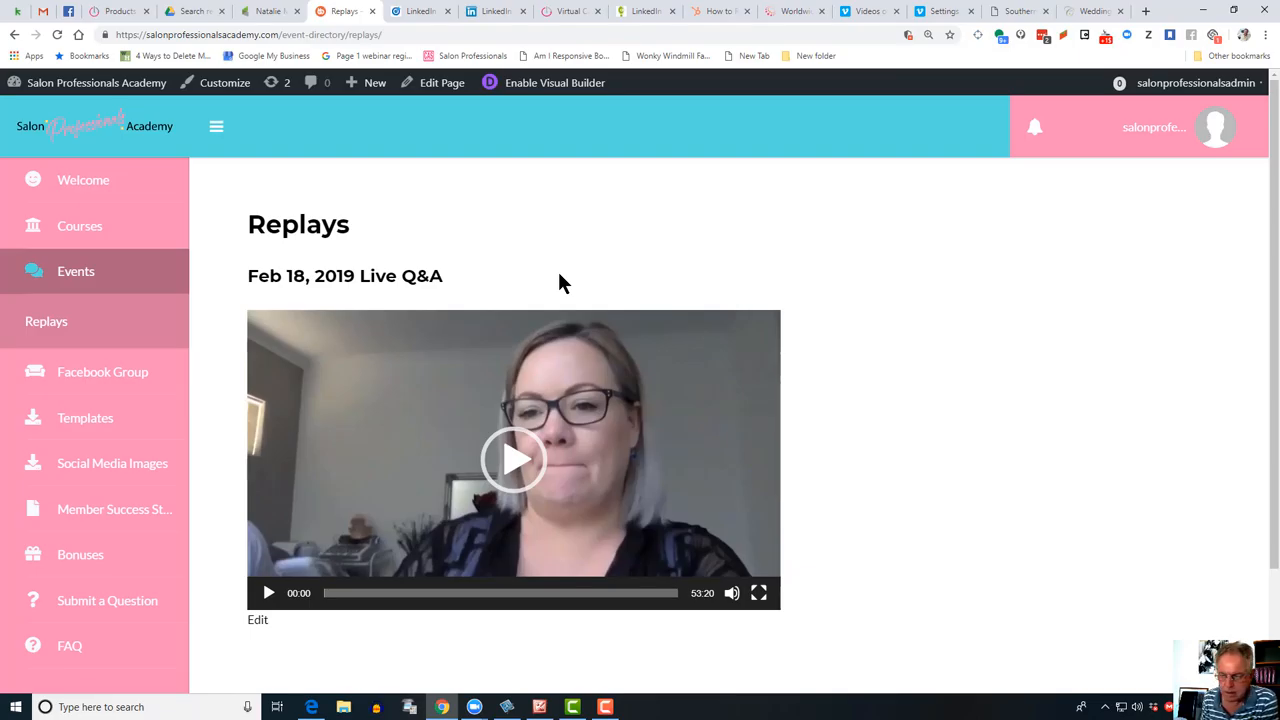
mouse_move(96, 372)
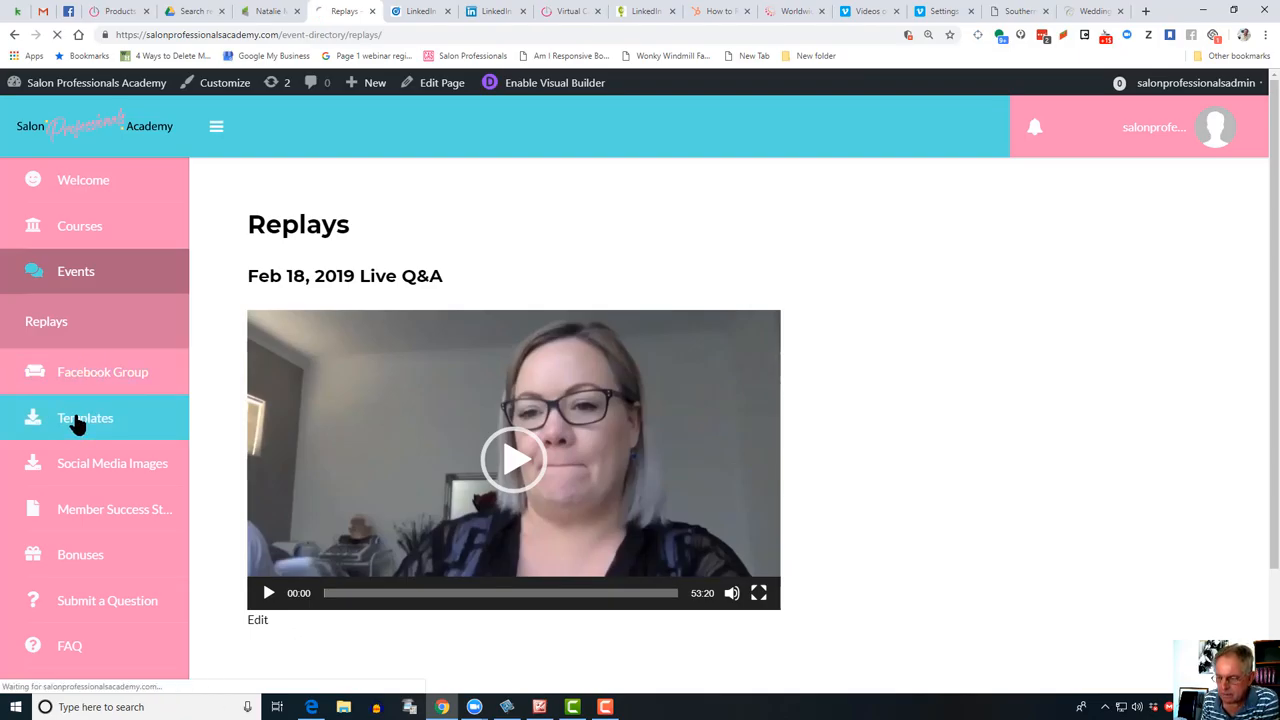
Open the Hair Promotion Templates and browse categories from Hair Cuts, Bridal and Colour to Balayage.
click(84, 418)
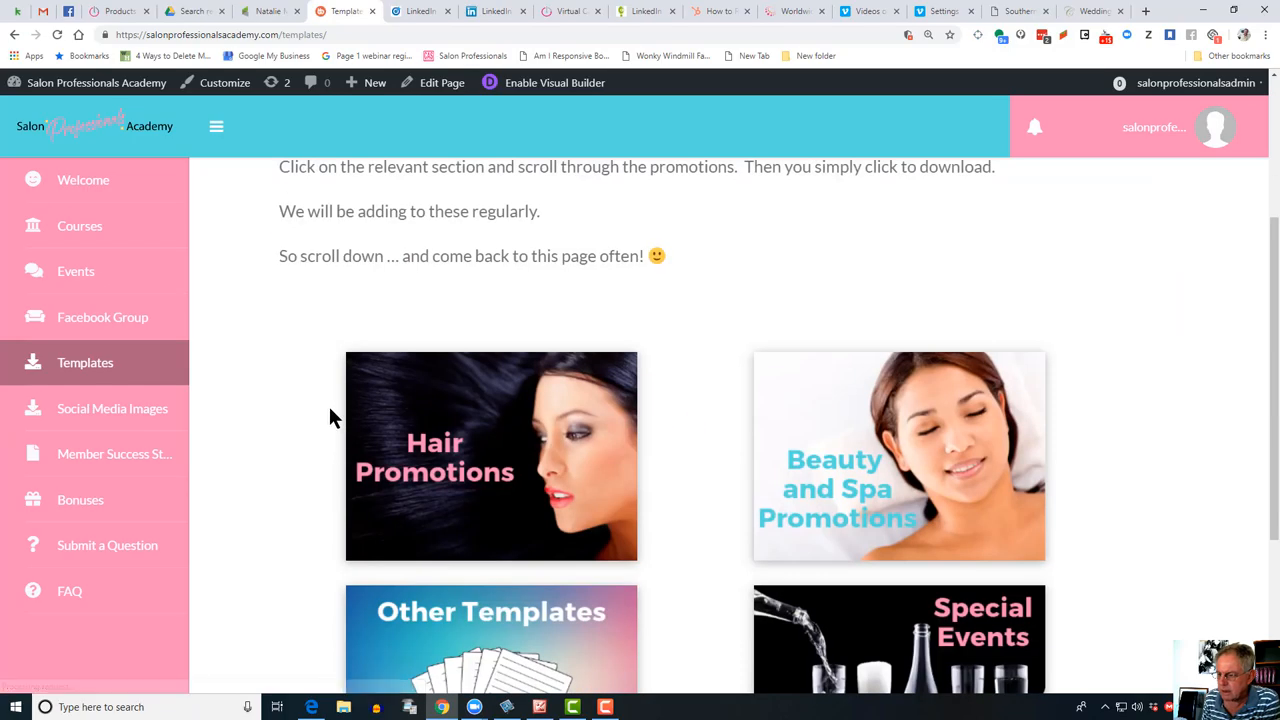
scroll(down, 3)
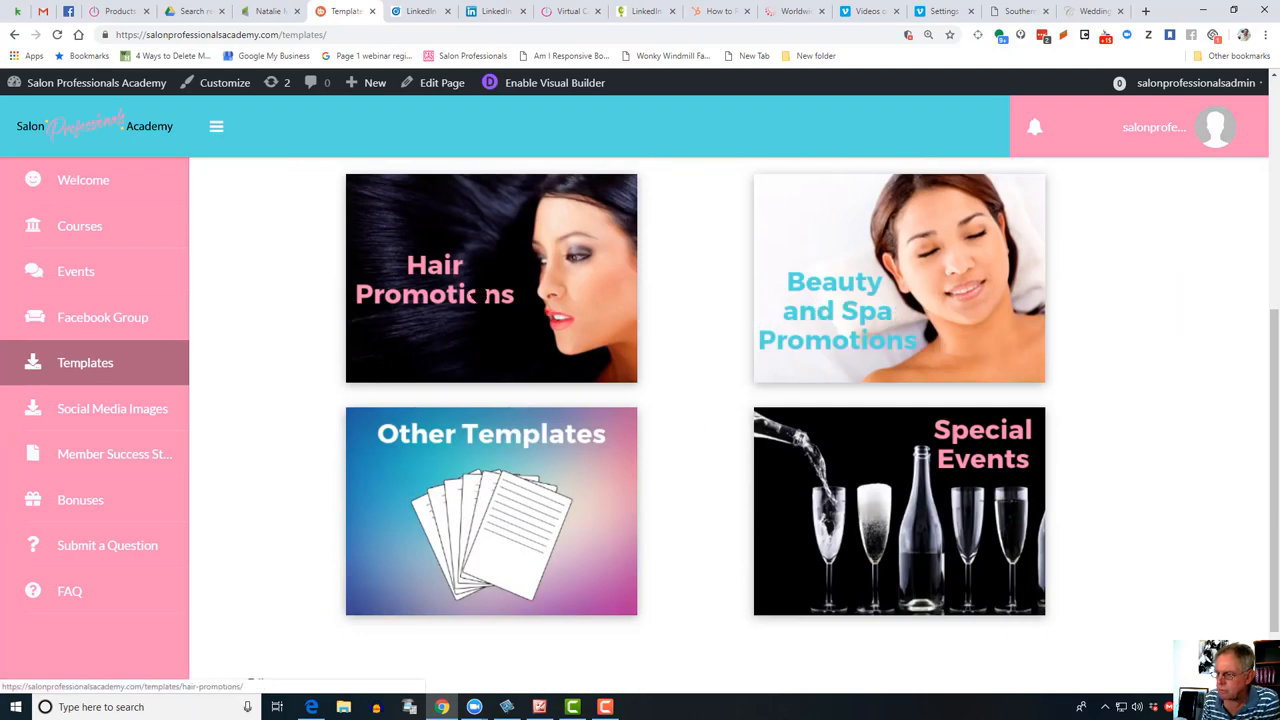
click(490, 278)
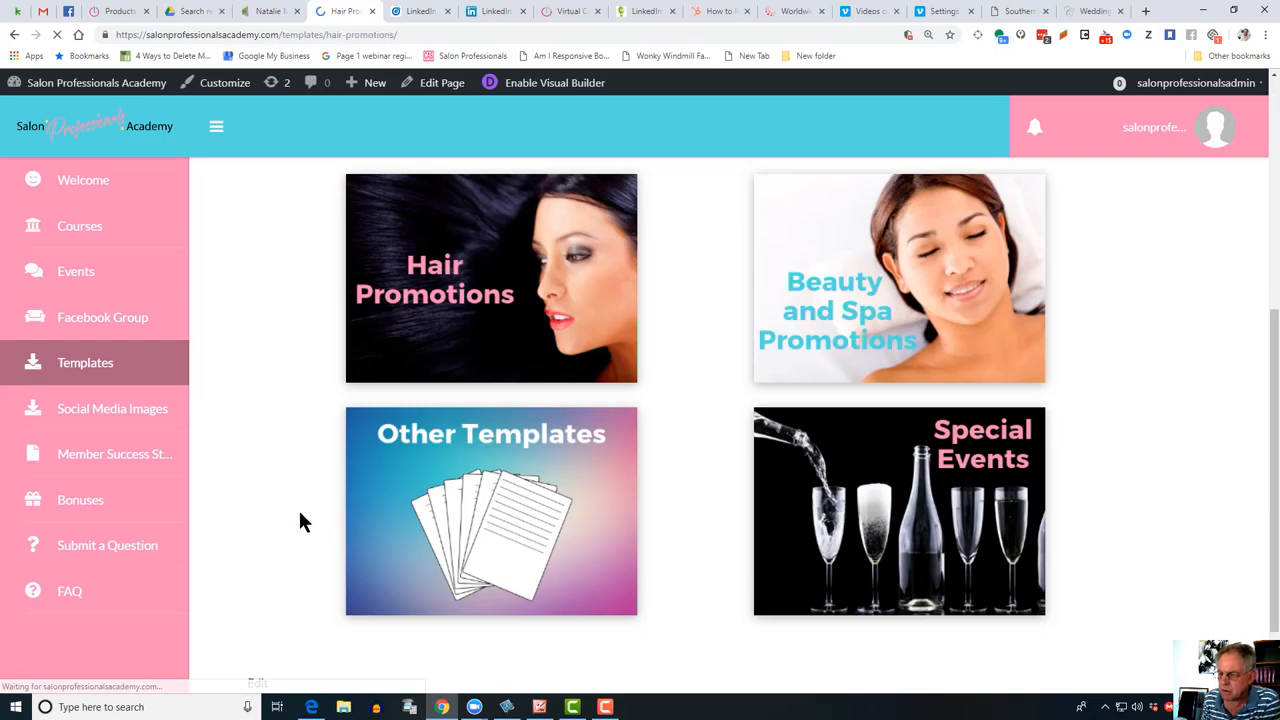
click(490, 278)
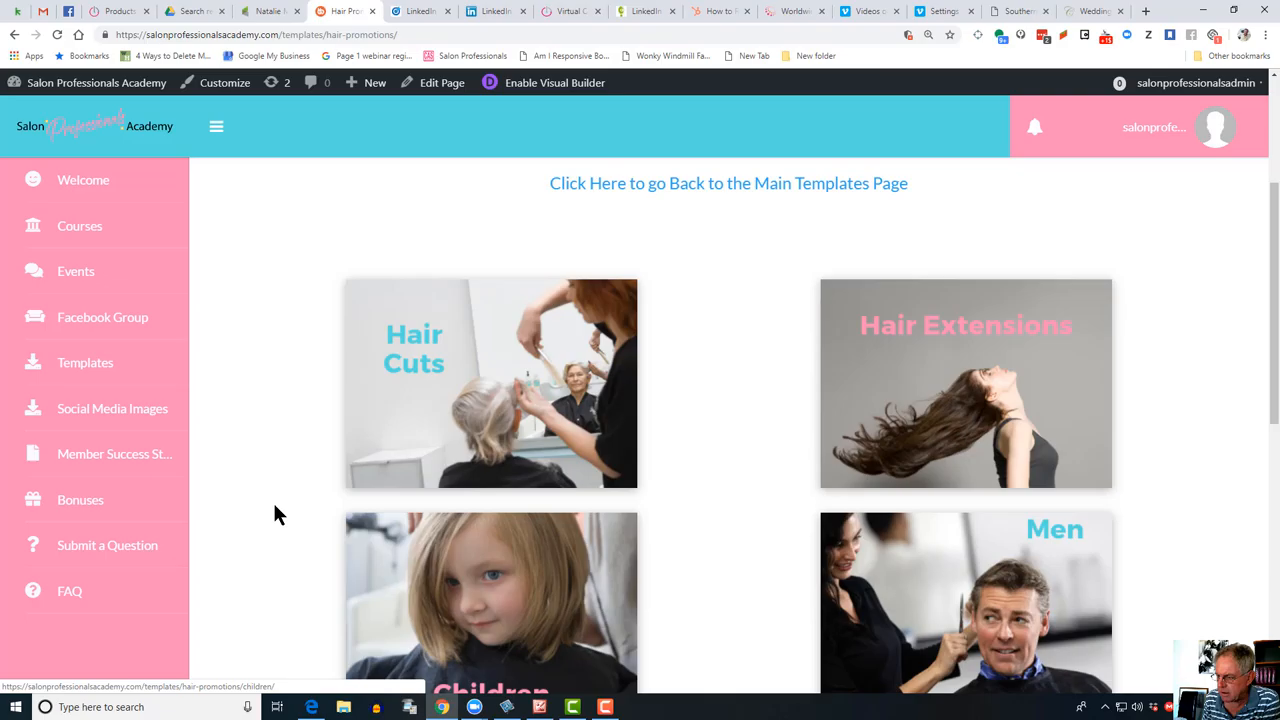
scroll(down, 3)
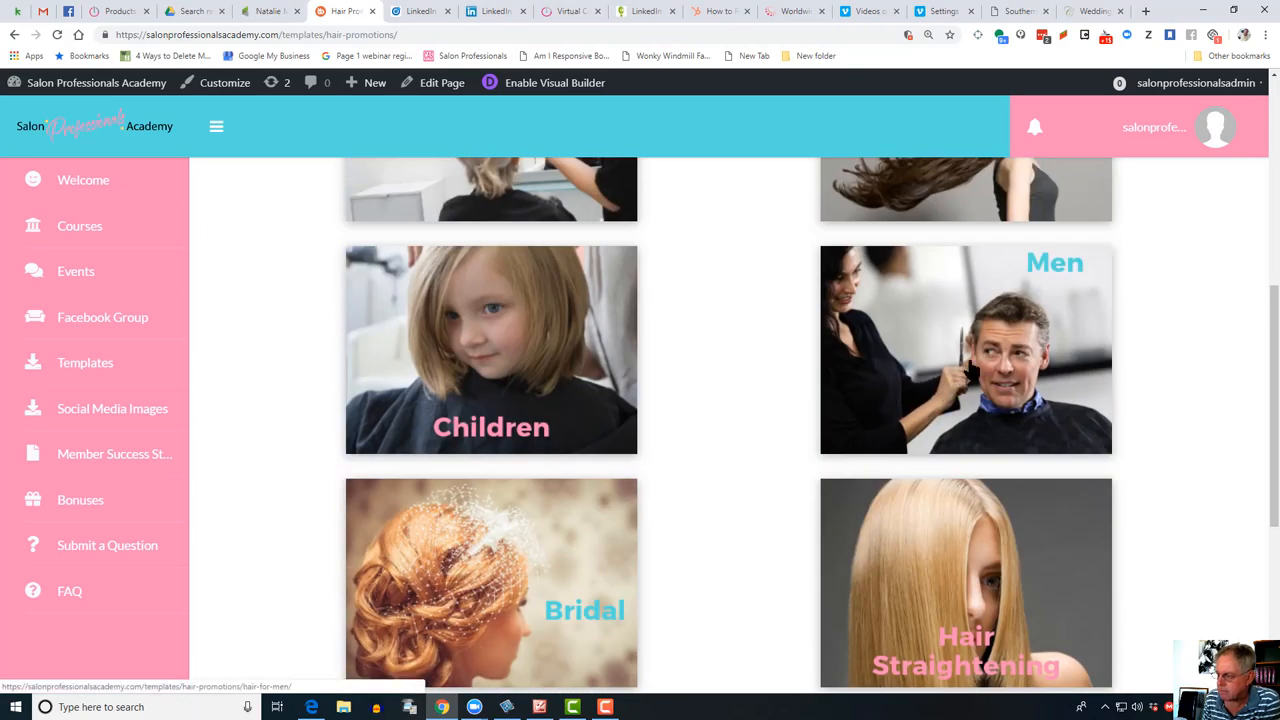
scroll(down, 3)
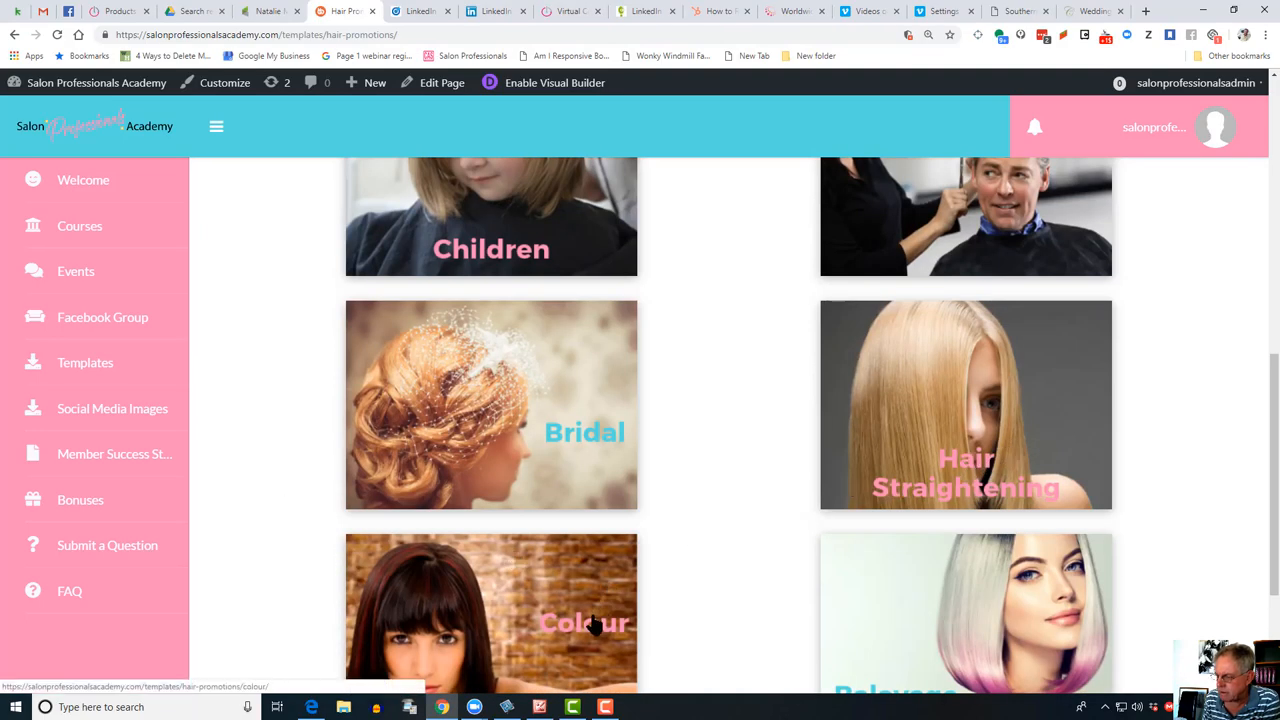
scroll(down, 3)
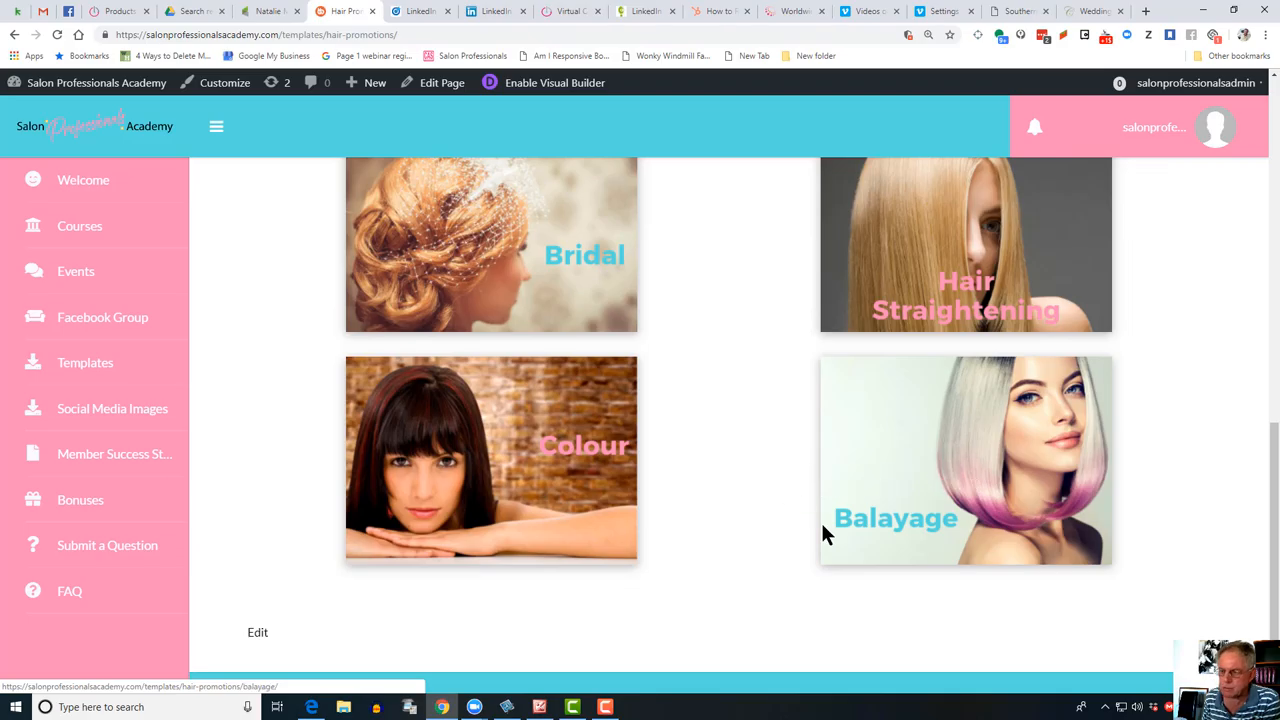
mouse_move(744, 508)
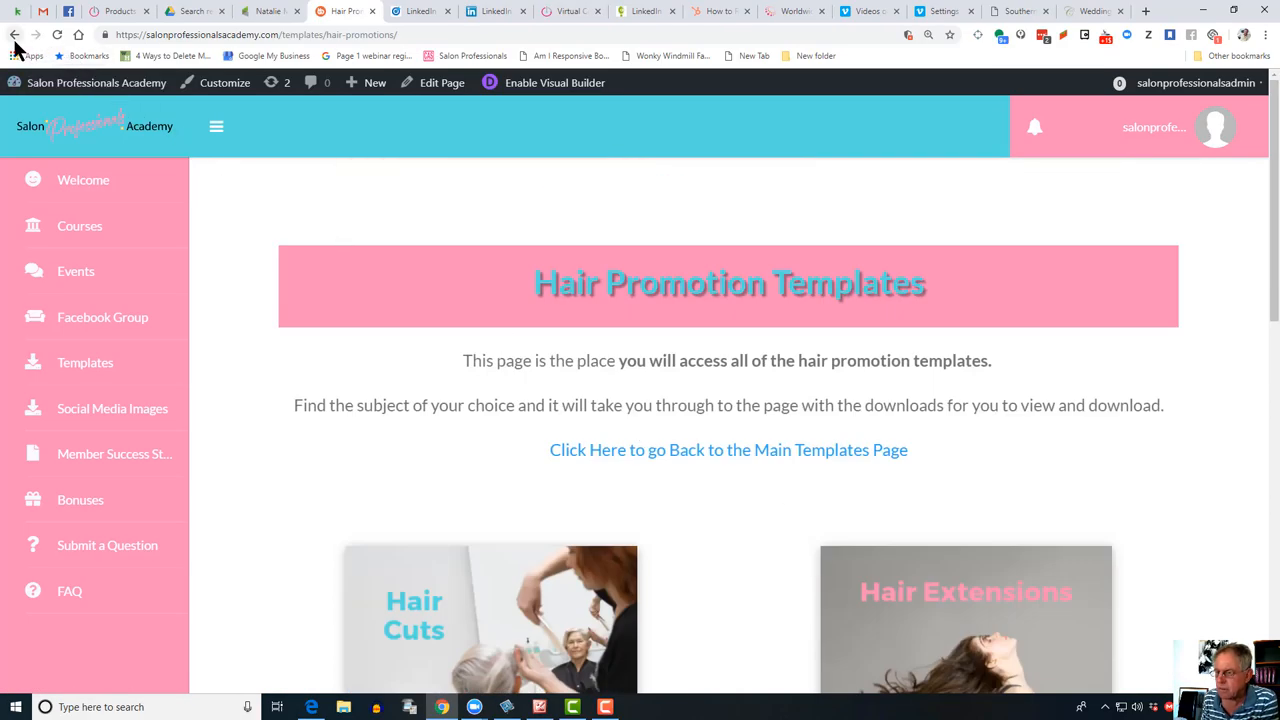
Go back to the main Templates page and open the Special Event Templates with the Valentine's Day template.
click(16, 34)
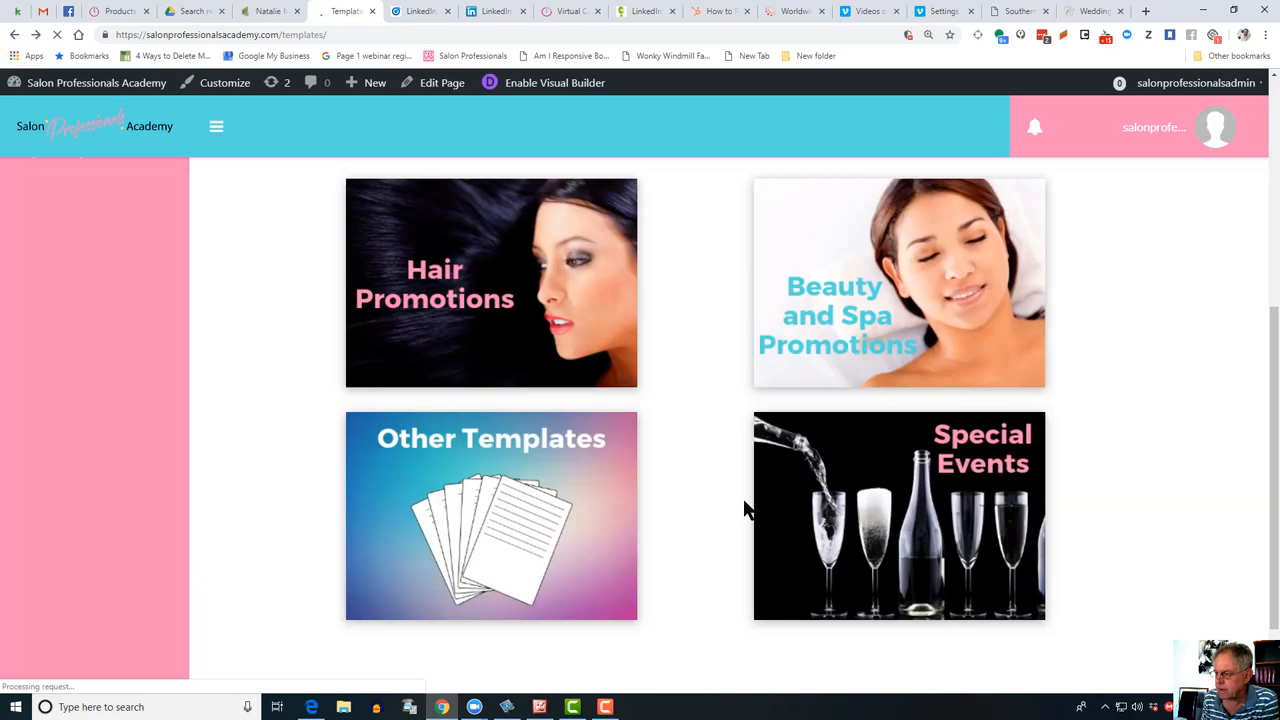
click(216, 126)
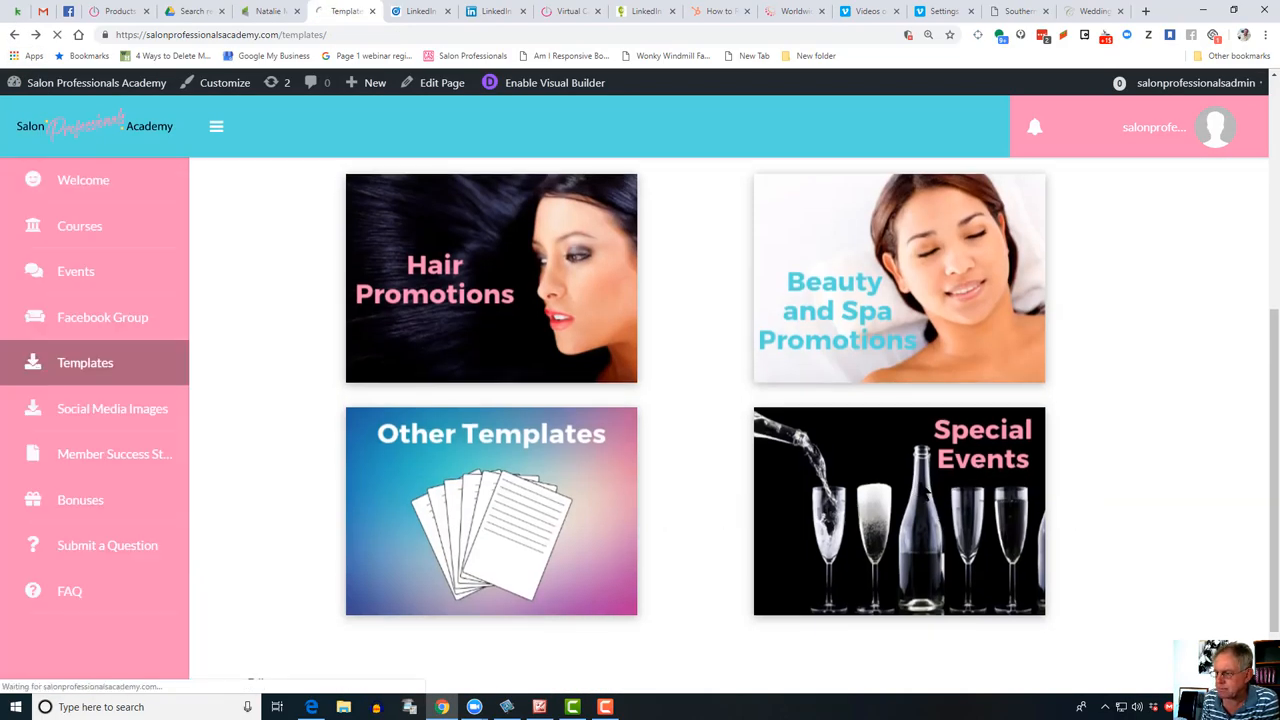
click(898, 512)
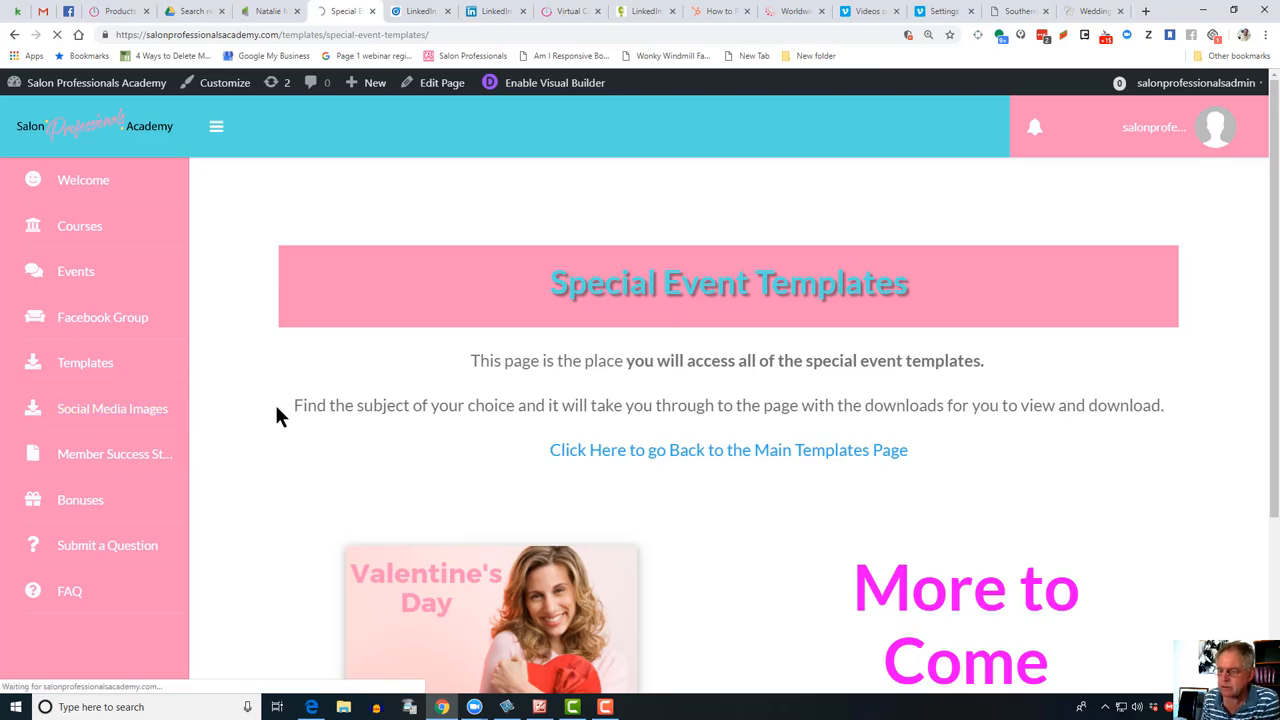
Browse the Social Images For Hair gallery with images like 'Vibrant & Sexy', then head to Member Success Stories.
click(112, 408)
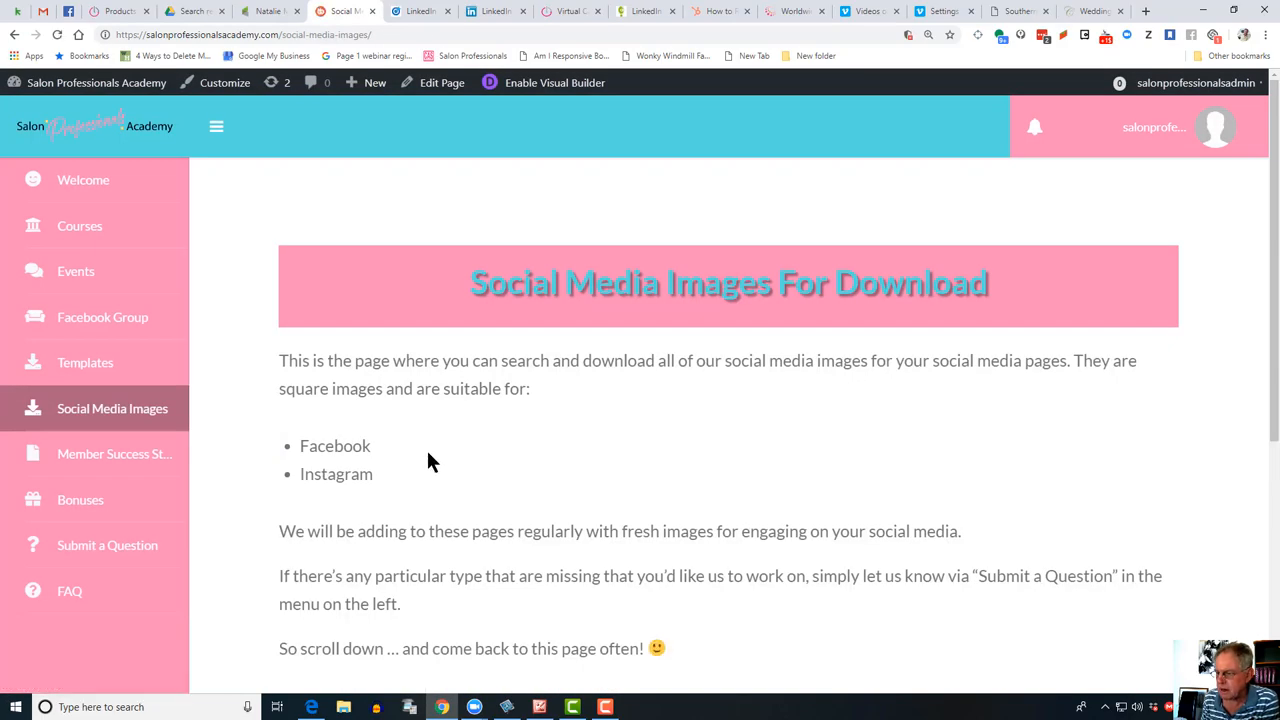
scroll(down, 3)
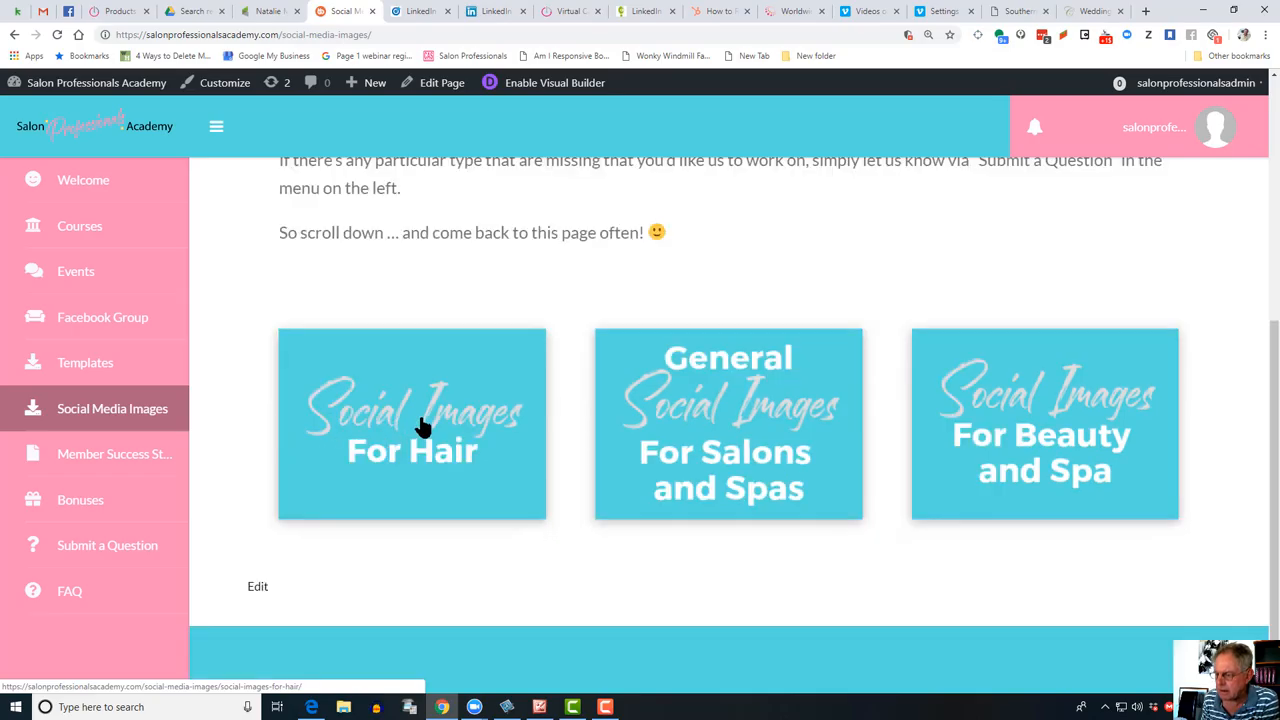
click(412, 424)
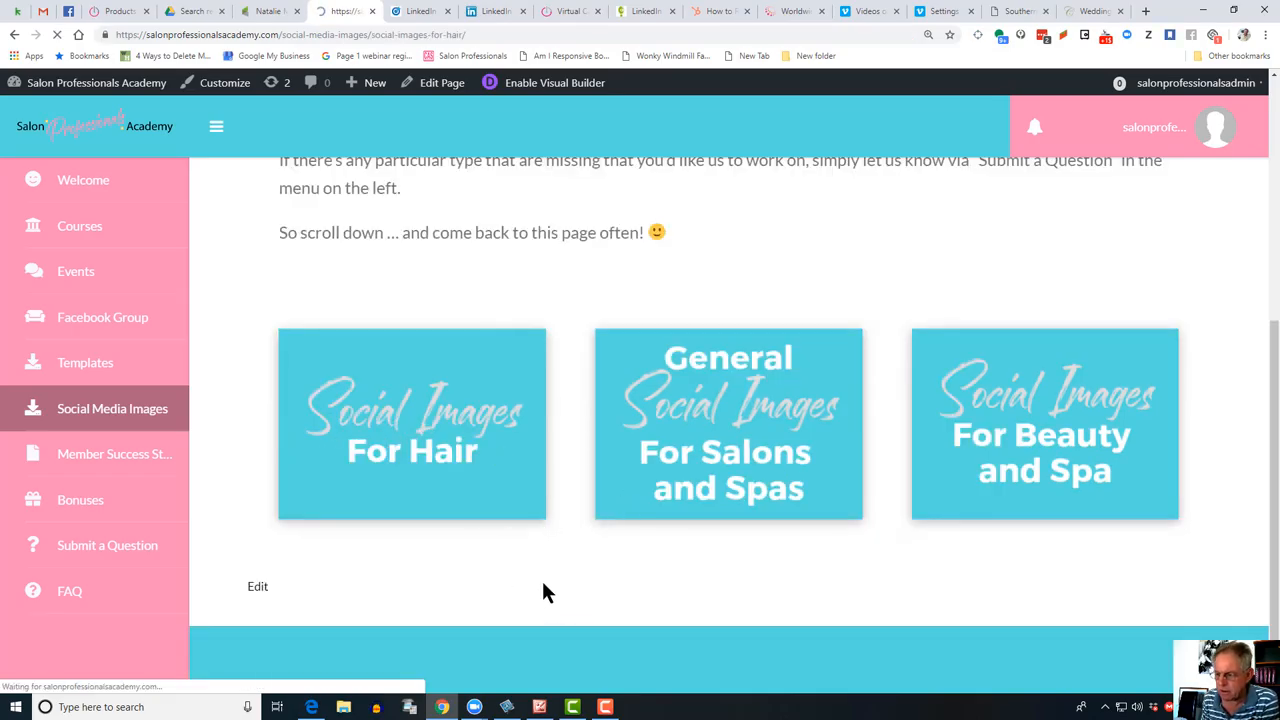
click(412, 424)
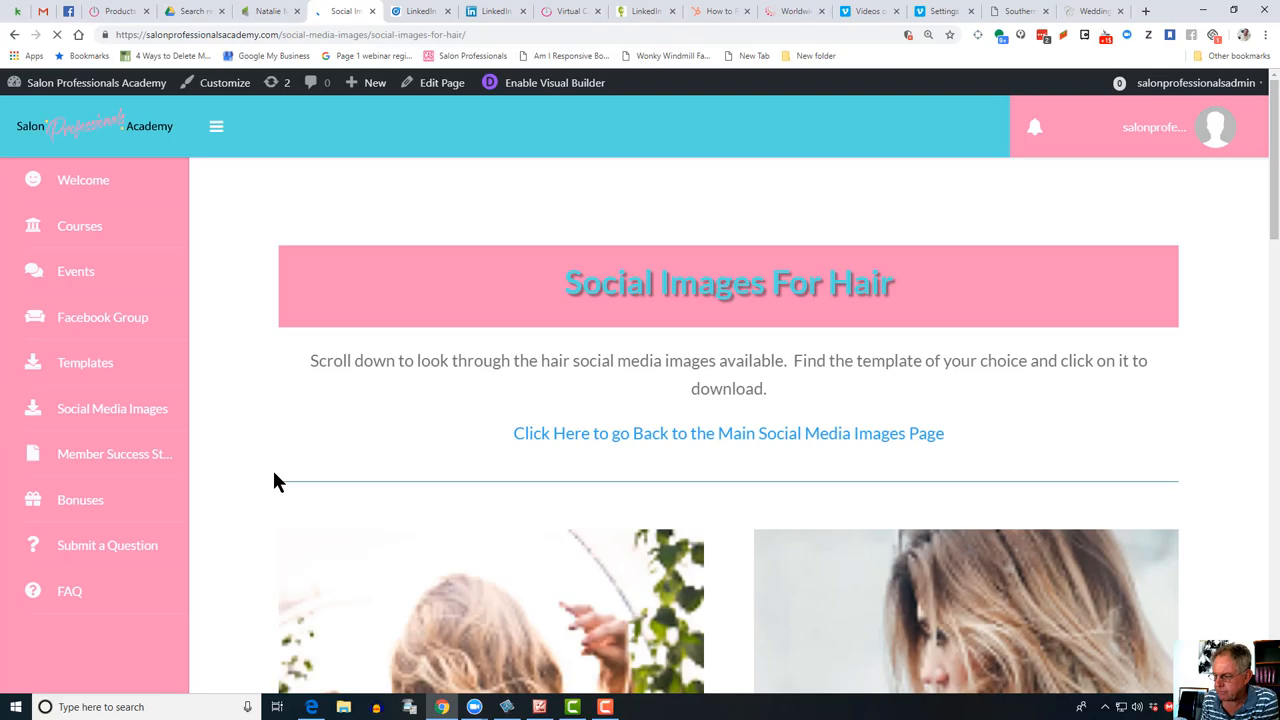
scroll(down, 3)
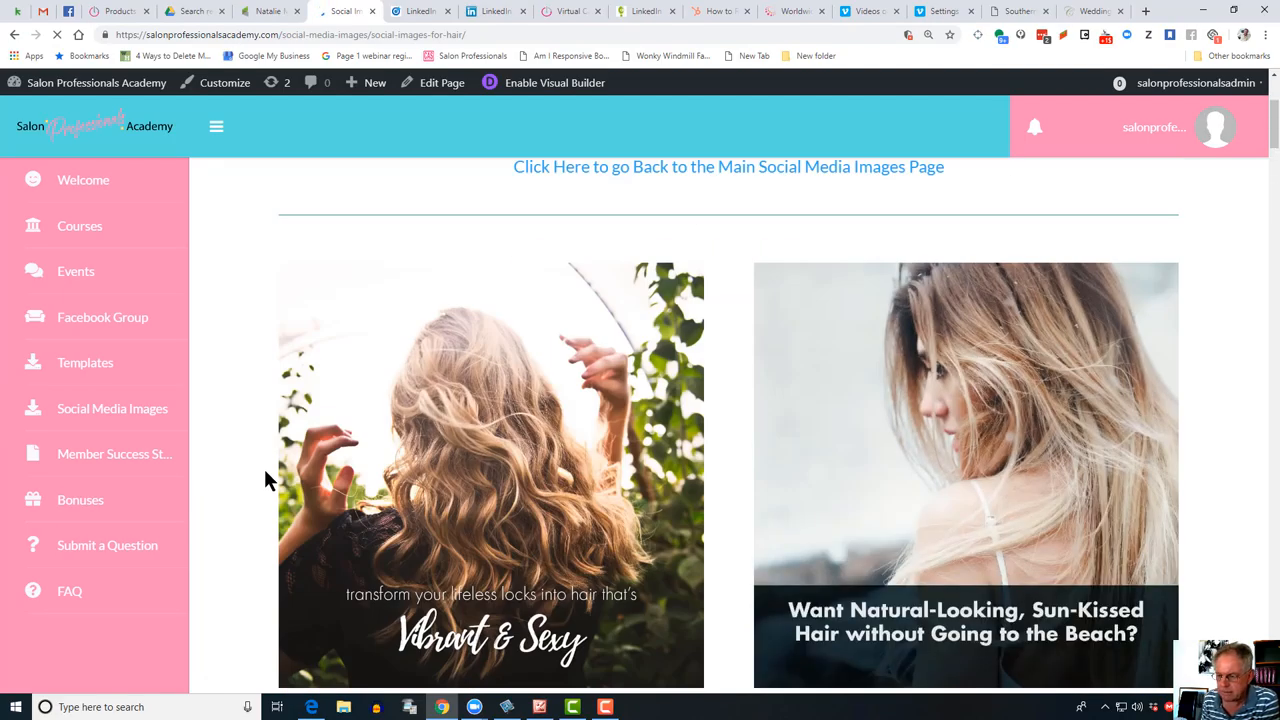
scroll(down, 3)
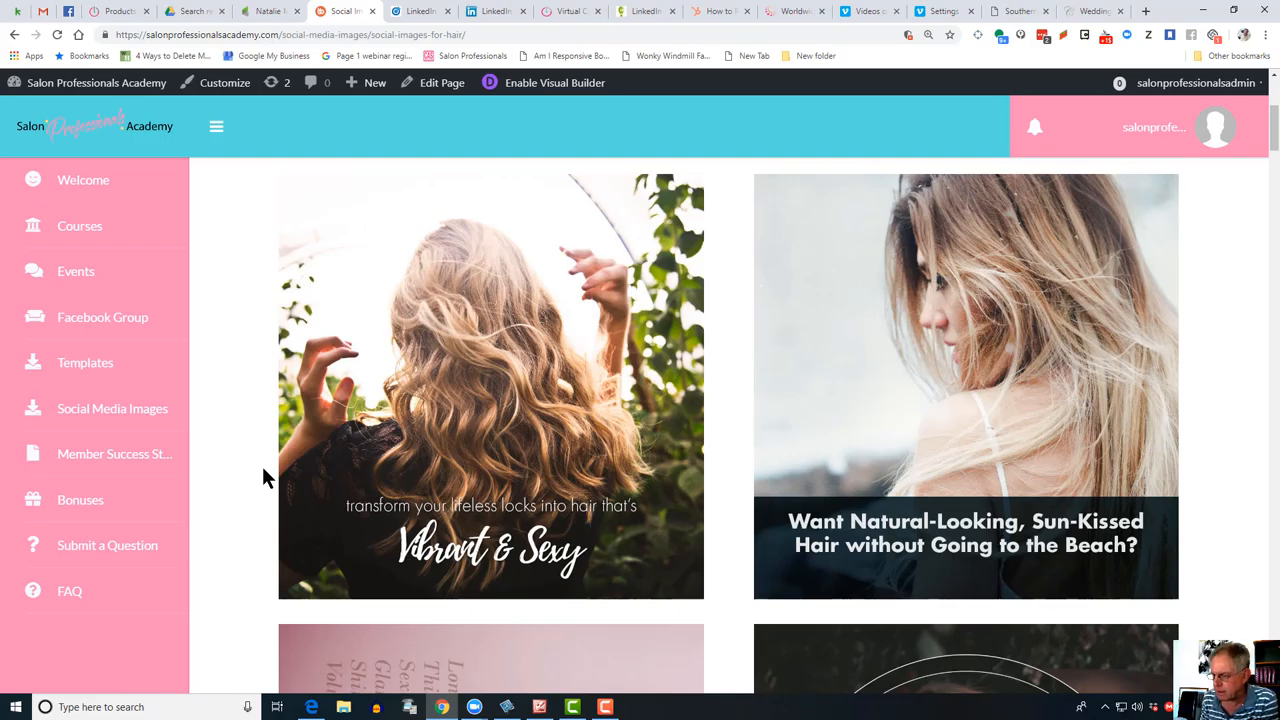
mouse_move(258, 456)
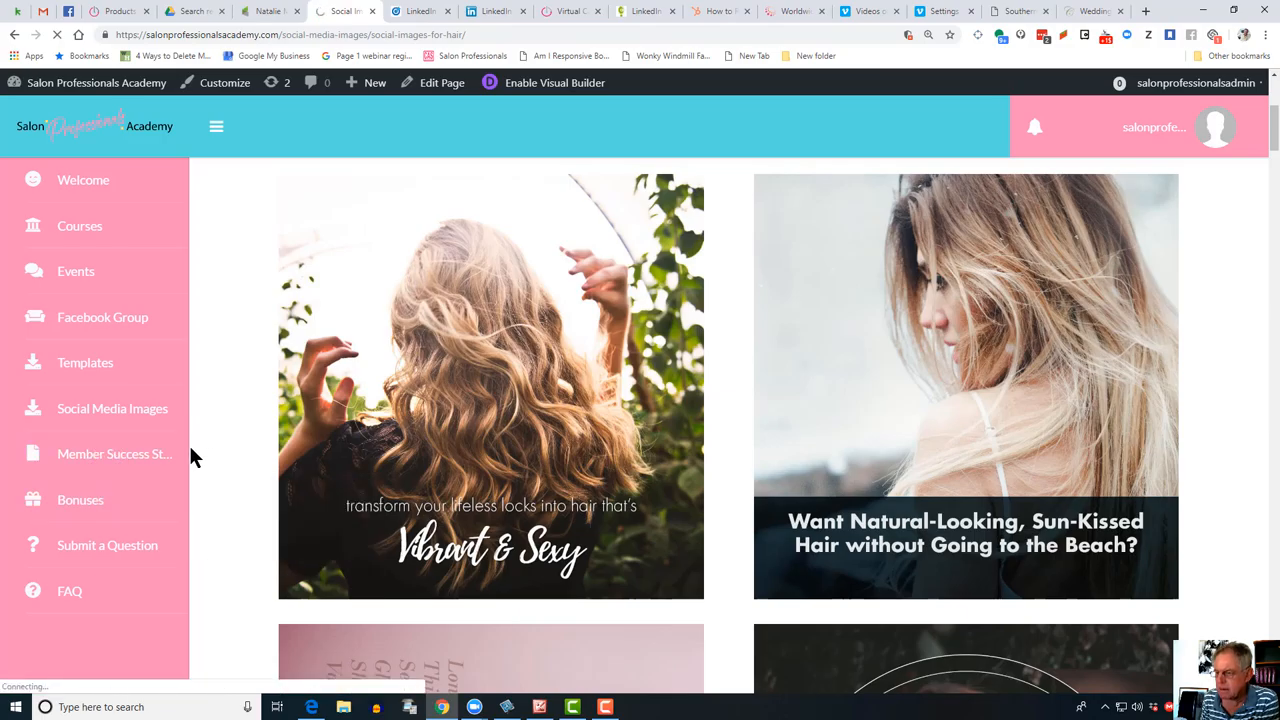
click(114, 452)
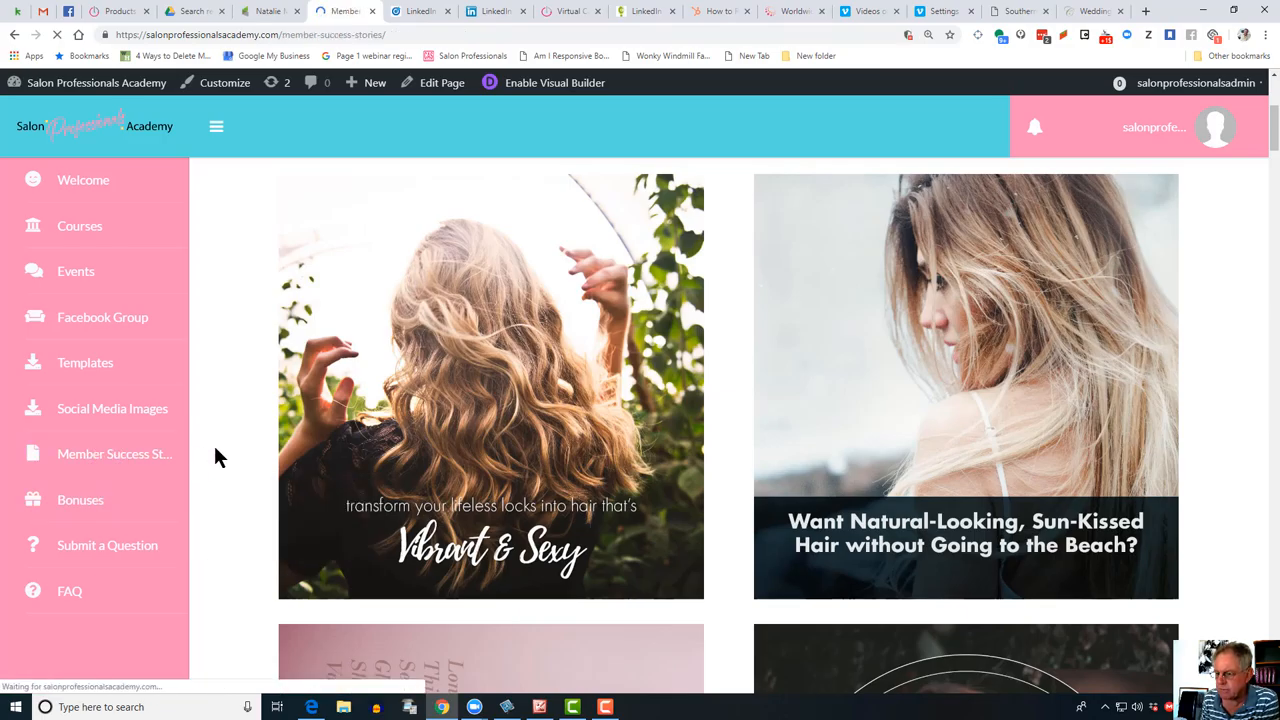
click(114, 452)
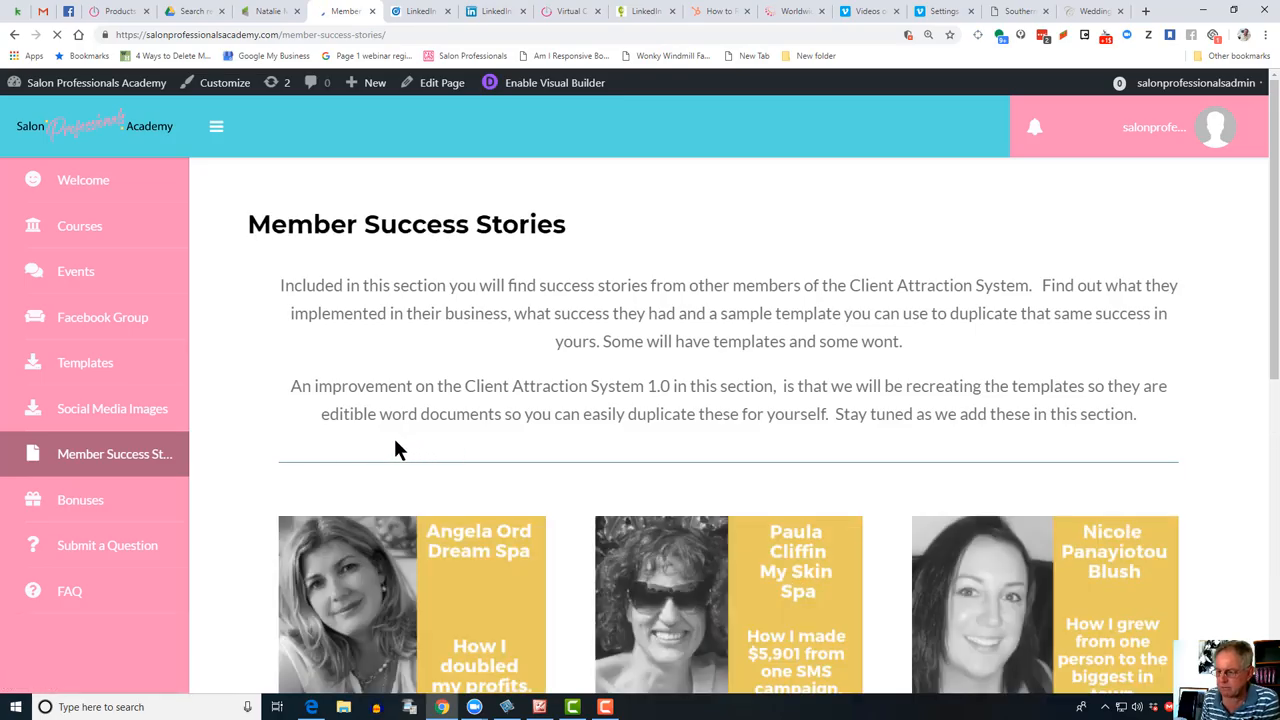
mouse_move(558, 432)
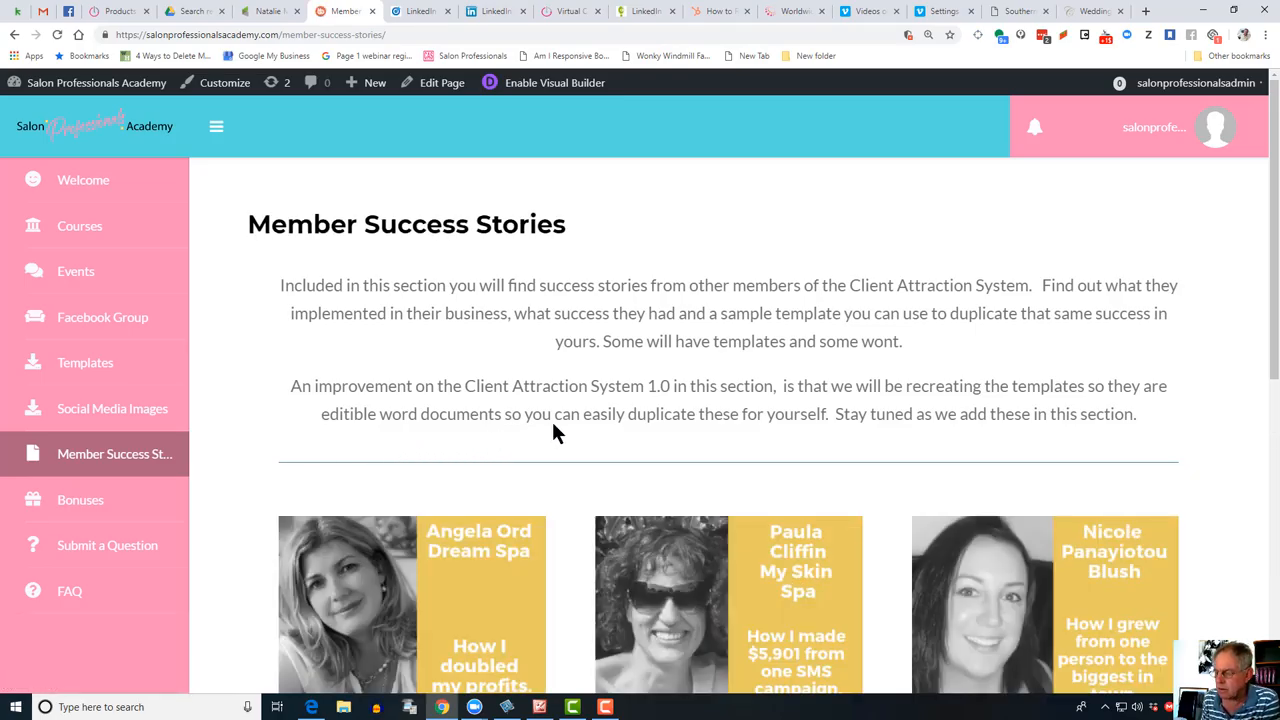
scroll(down, 3)
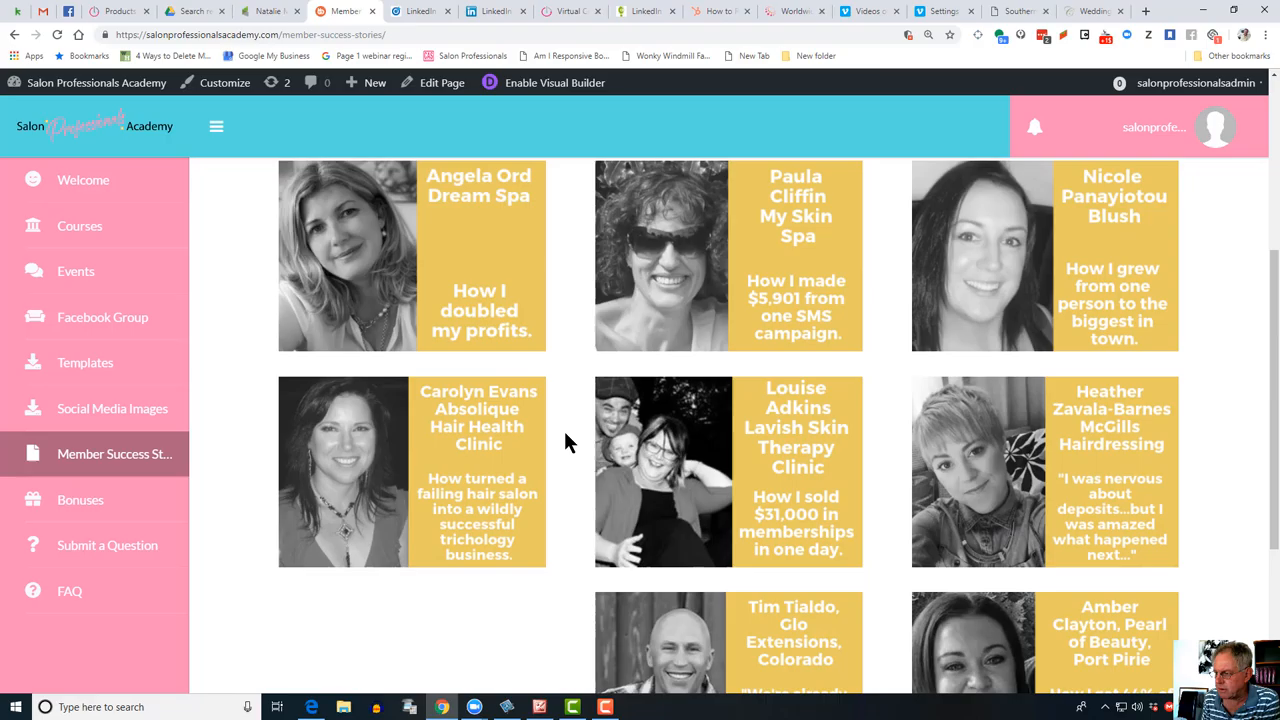
scroll(down, 3)
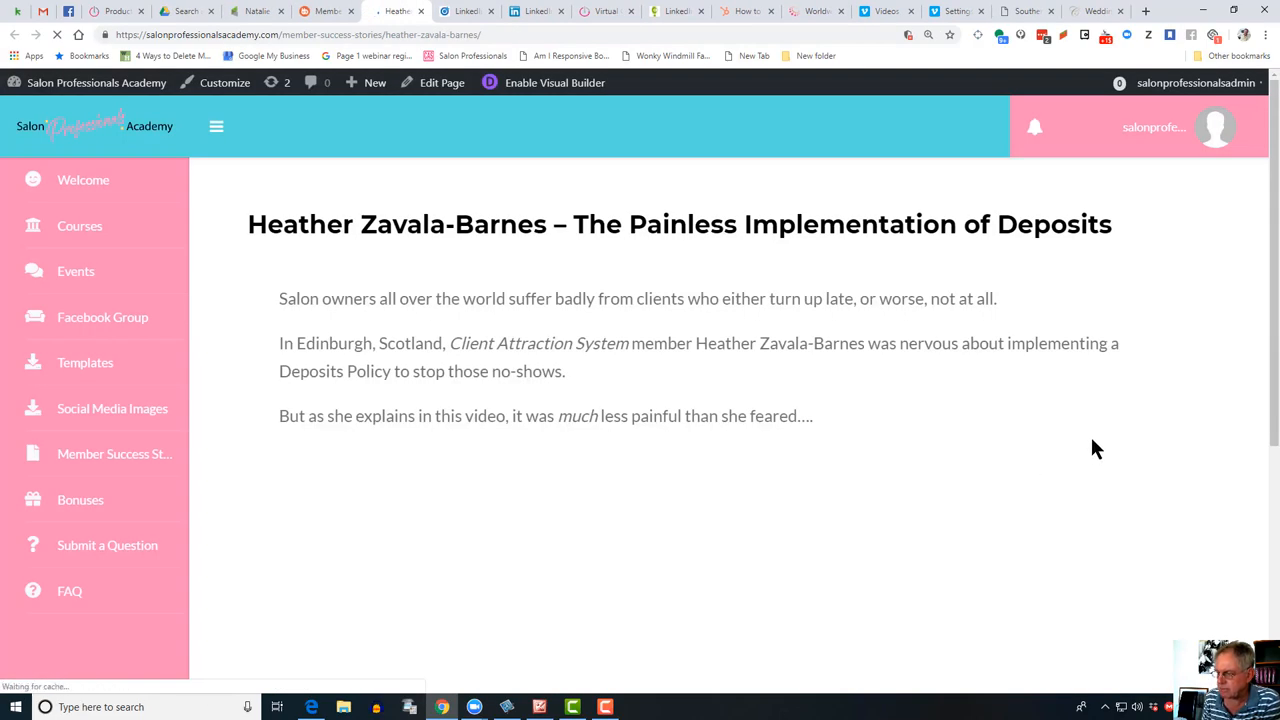
scroll(down, 3)
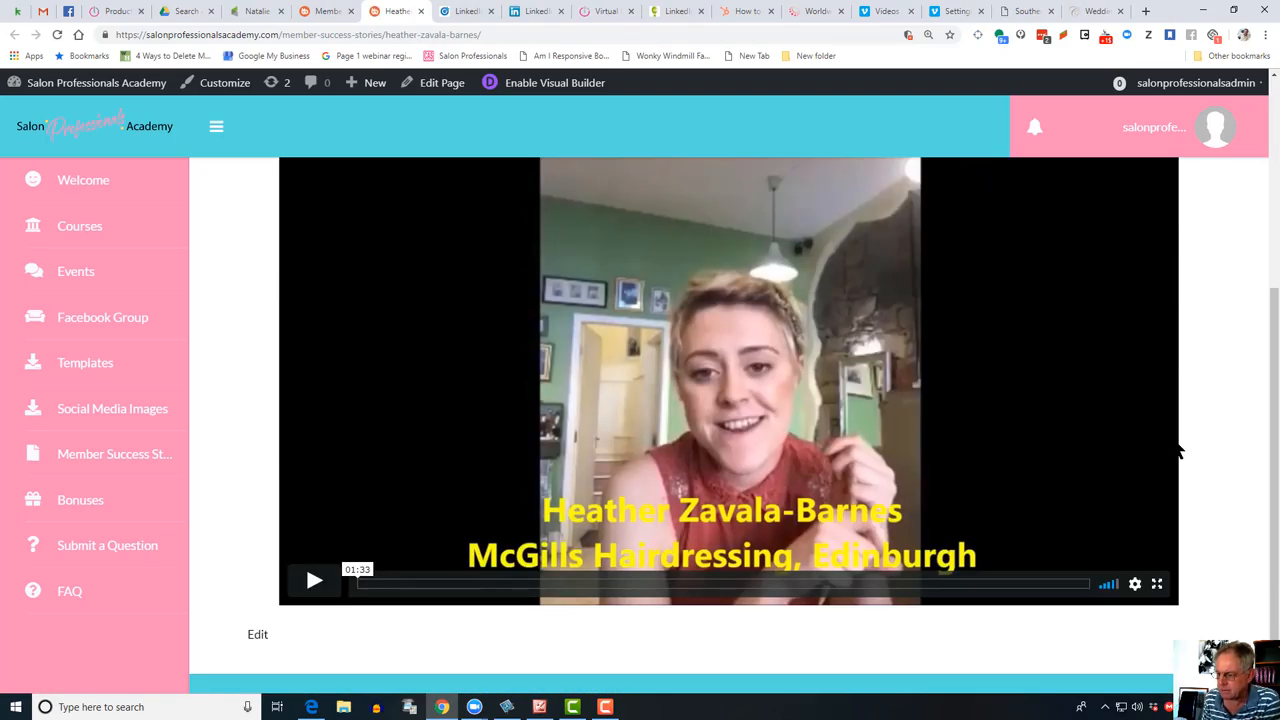
scroll(up, 3)
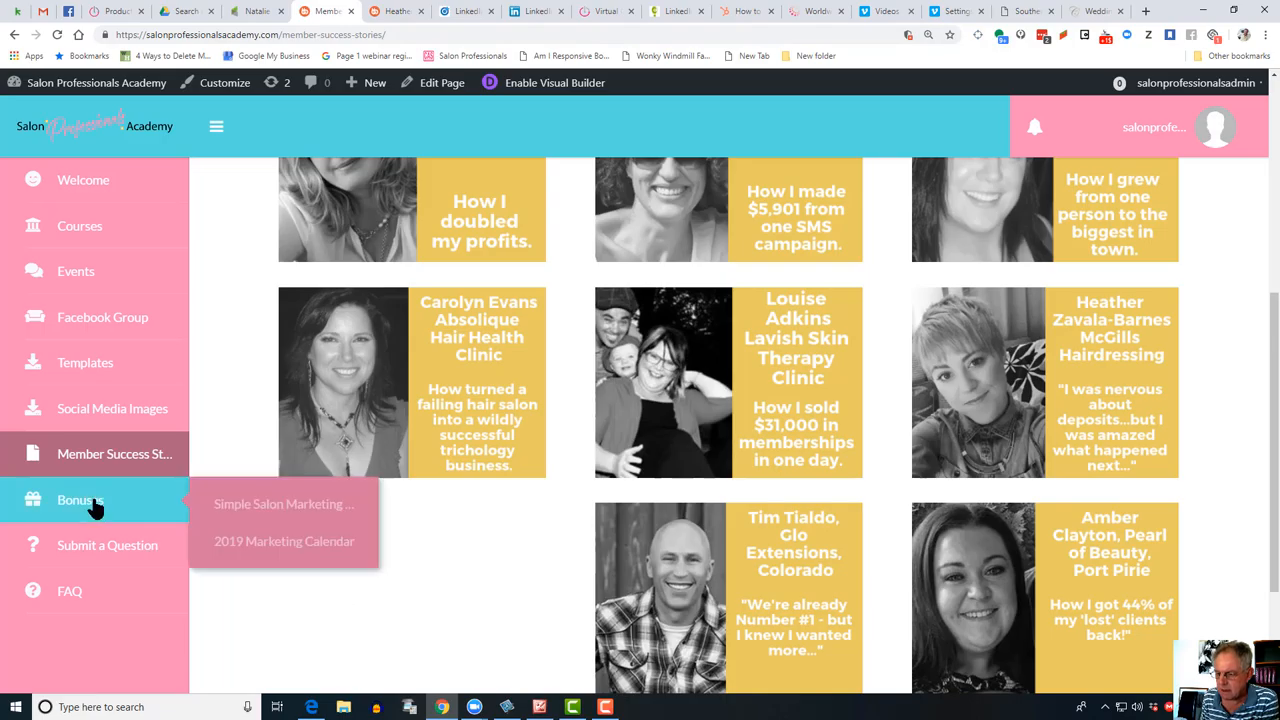
click(80, 500)
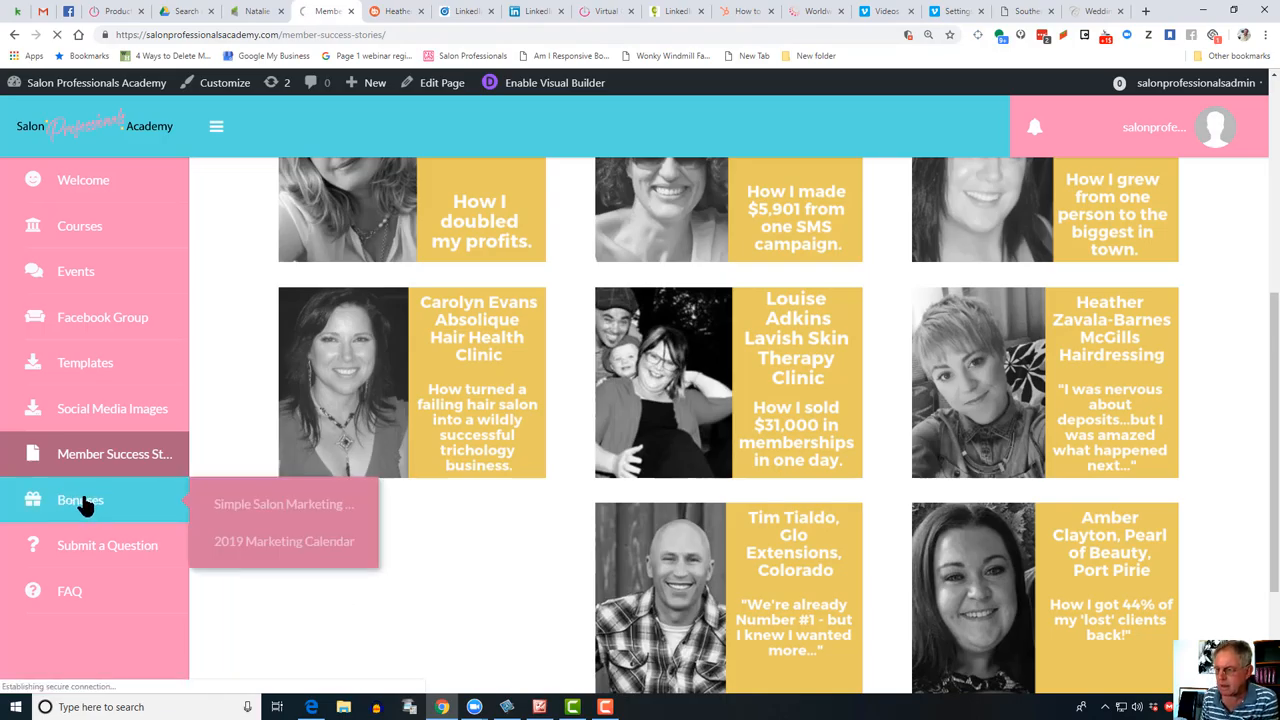
Review the Bonuses page's marketing manual, 2019 calendar and email tutorial, then head to Submit a Question.
click(80, 500)
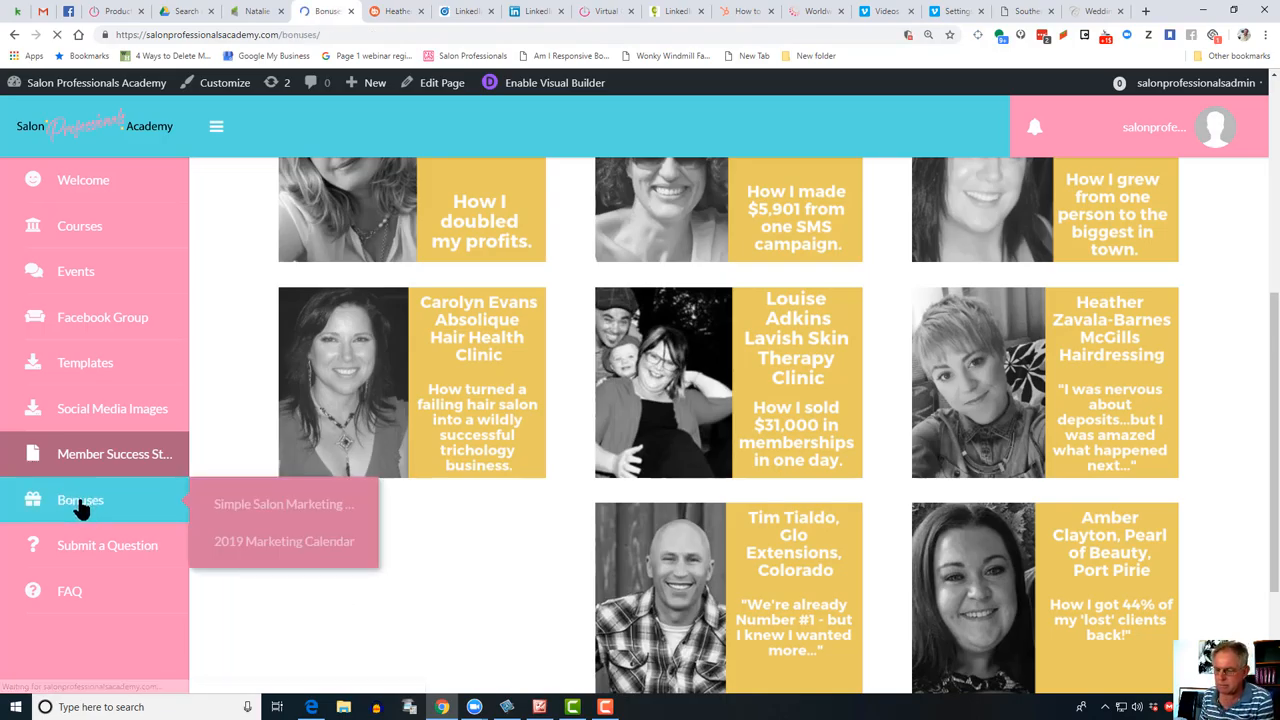
click(80, 500)
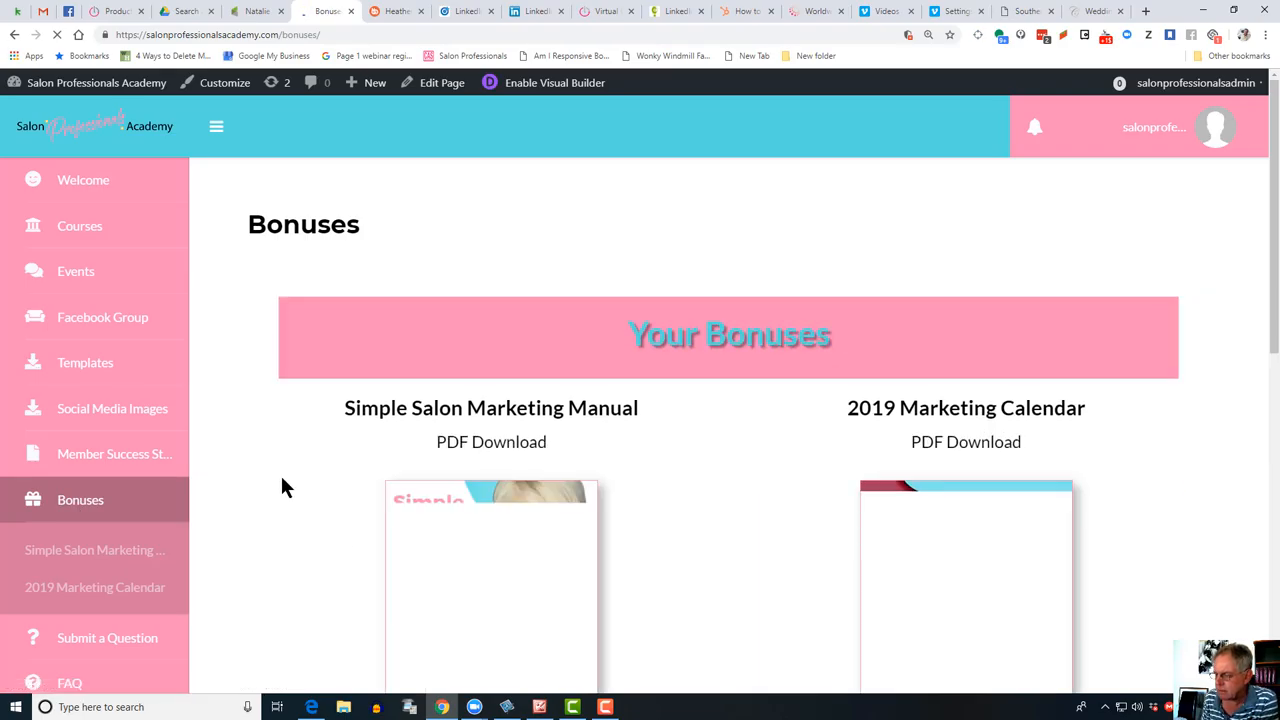
scroll(down, 3)
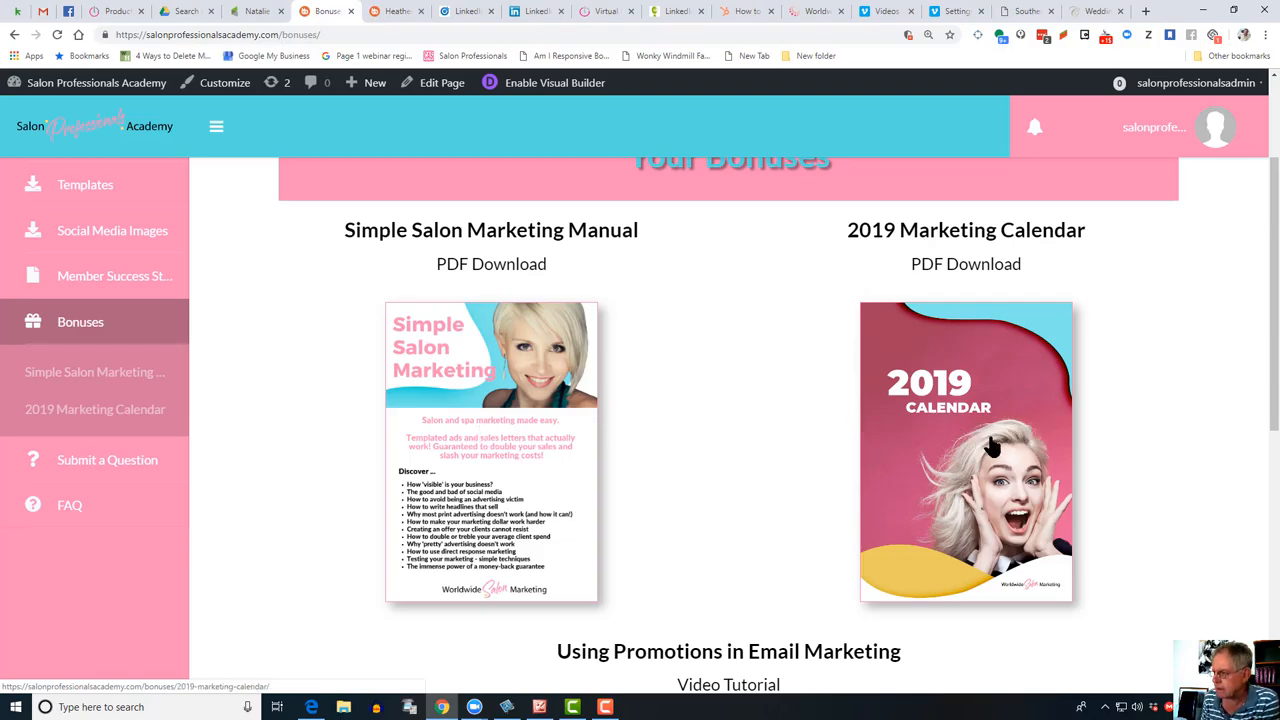
scroll(down, 3)
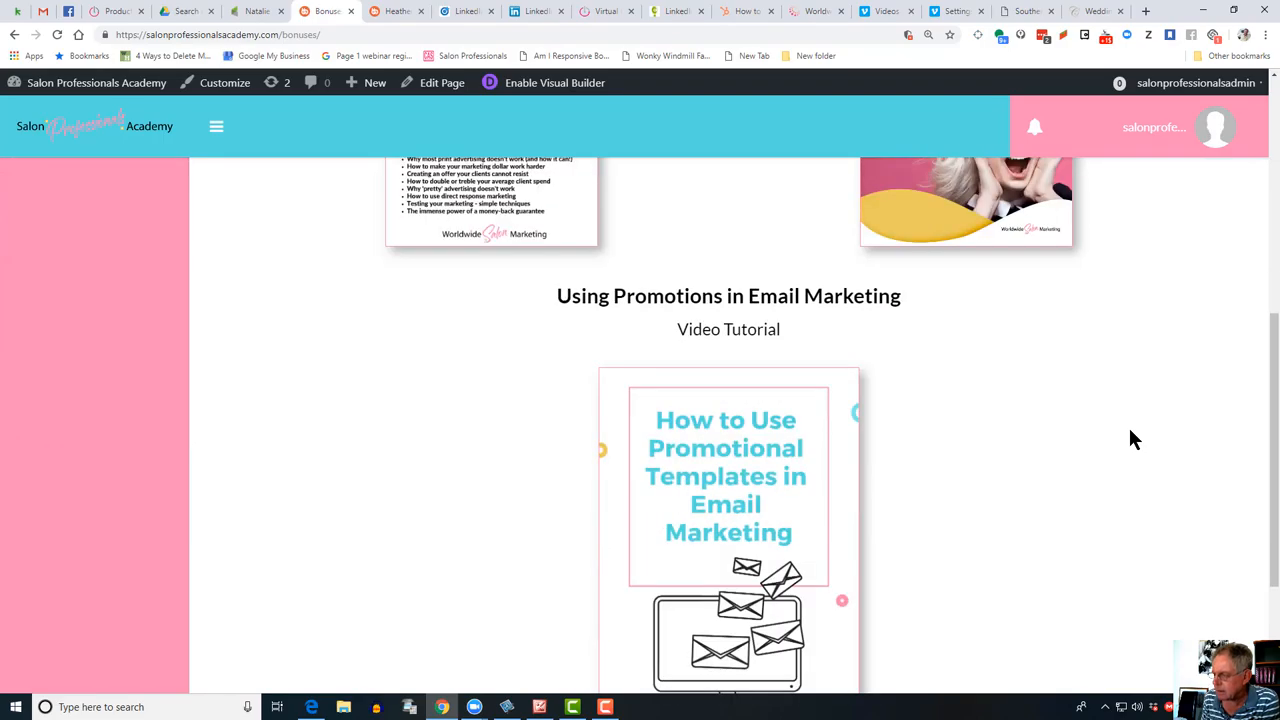
scroll(down, 3)
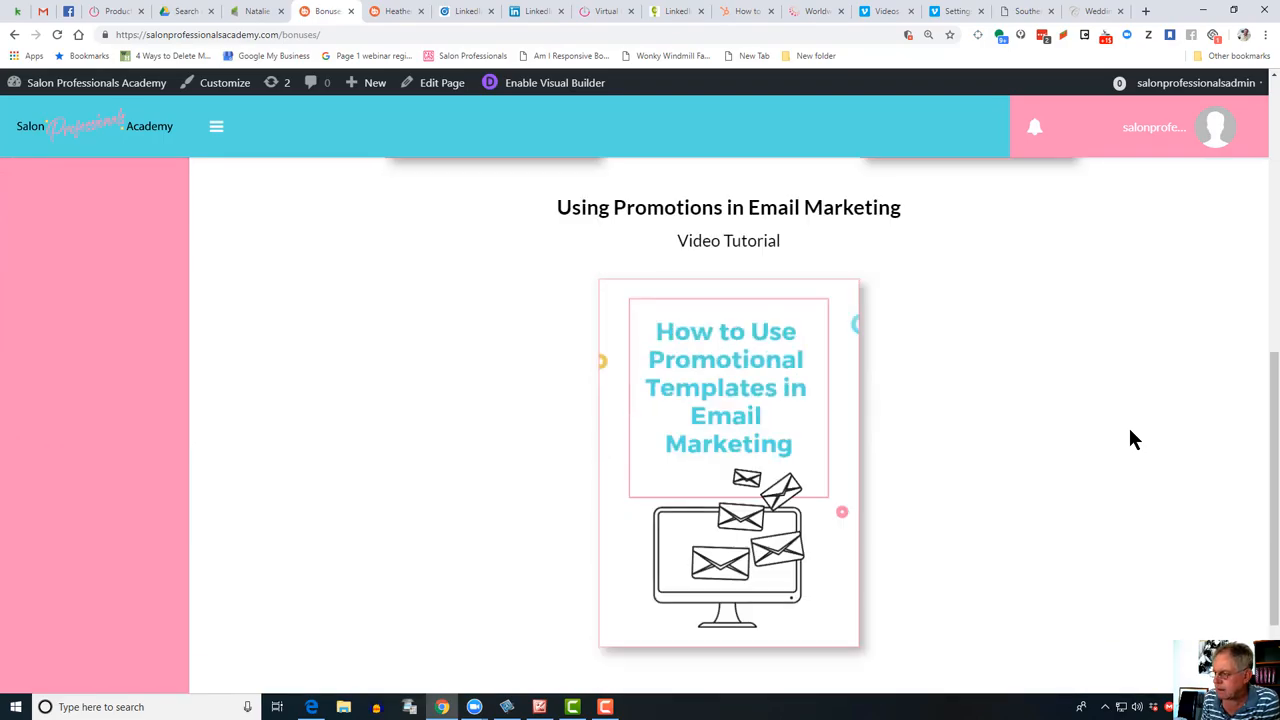
mouse_move(740, 448)
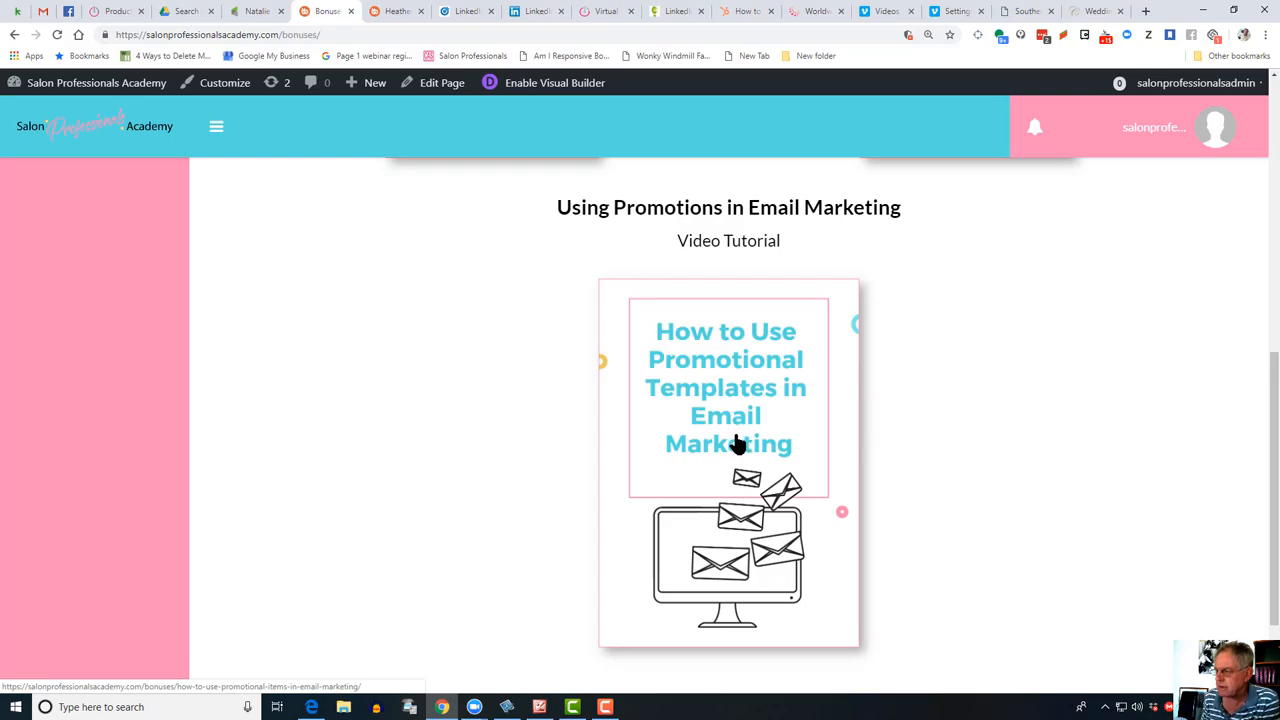
mouse_move(732, 440)
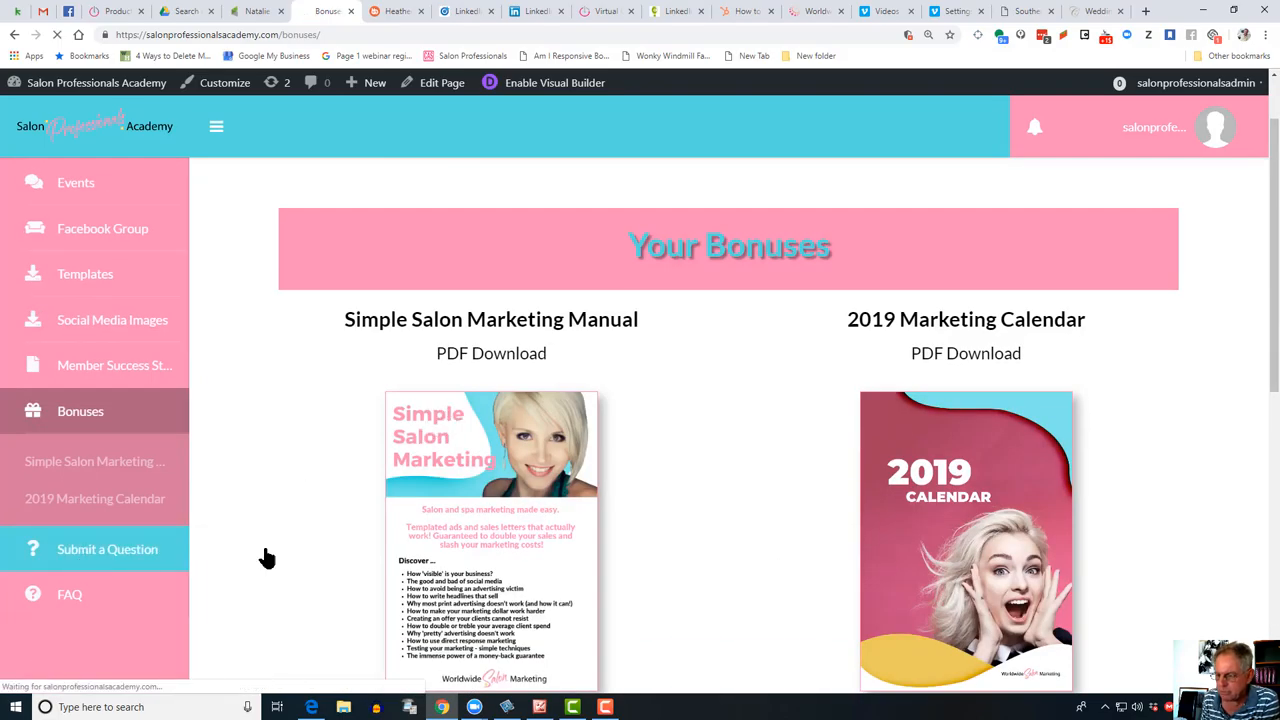
mouse_move(240, 548)
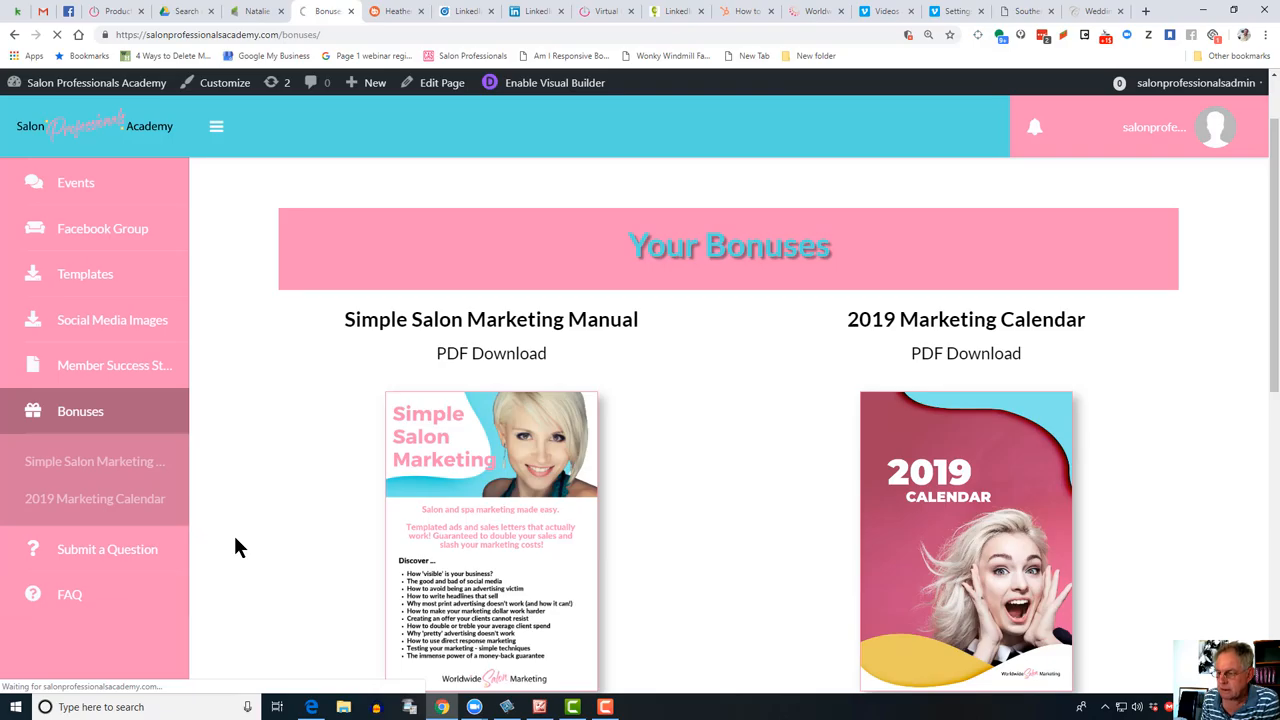
click(108, 548)
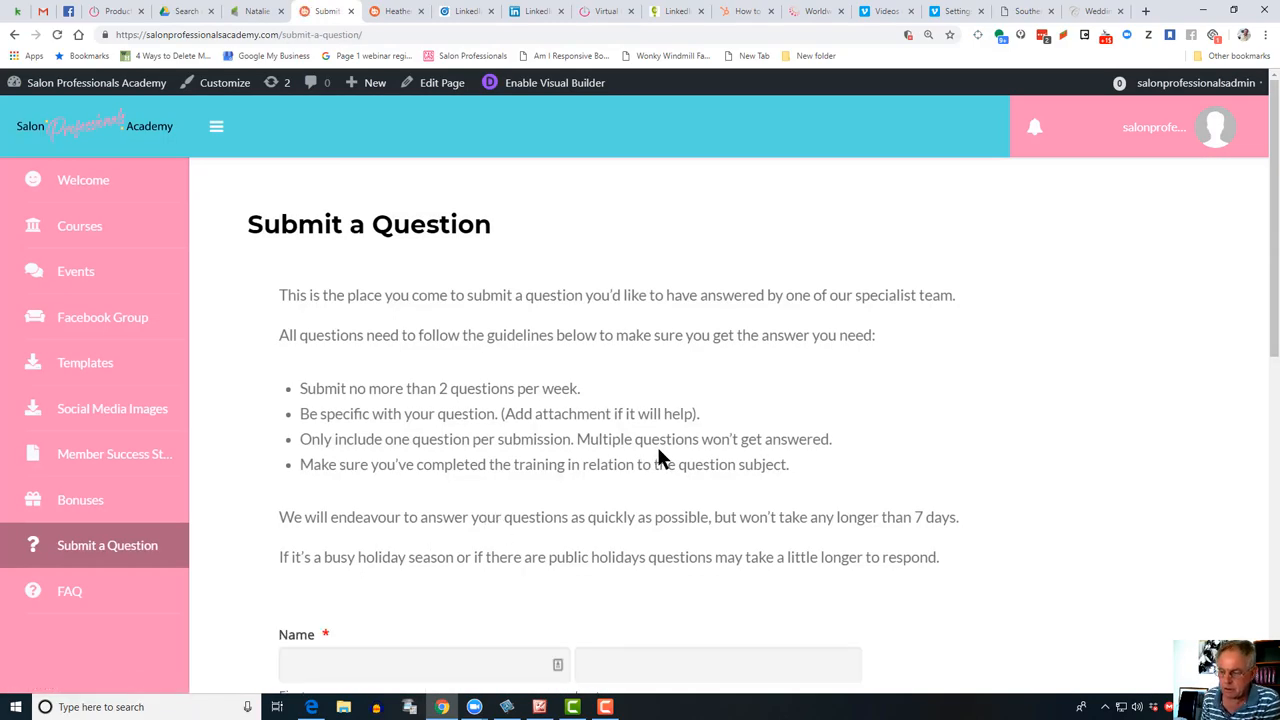
Scroll through the Submit a Question guidelines and form to its attachment field, then head to the FAQ page.
scroll(down, 3)
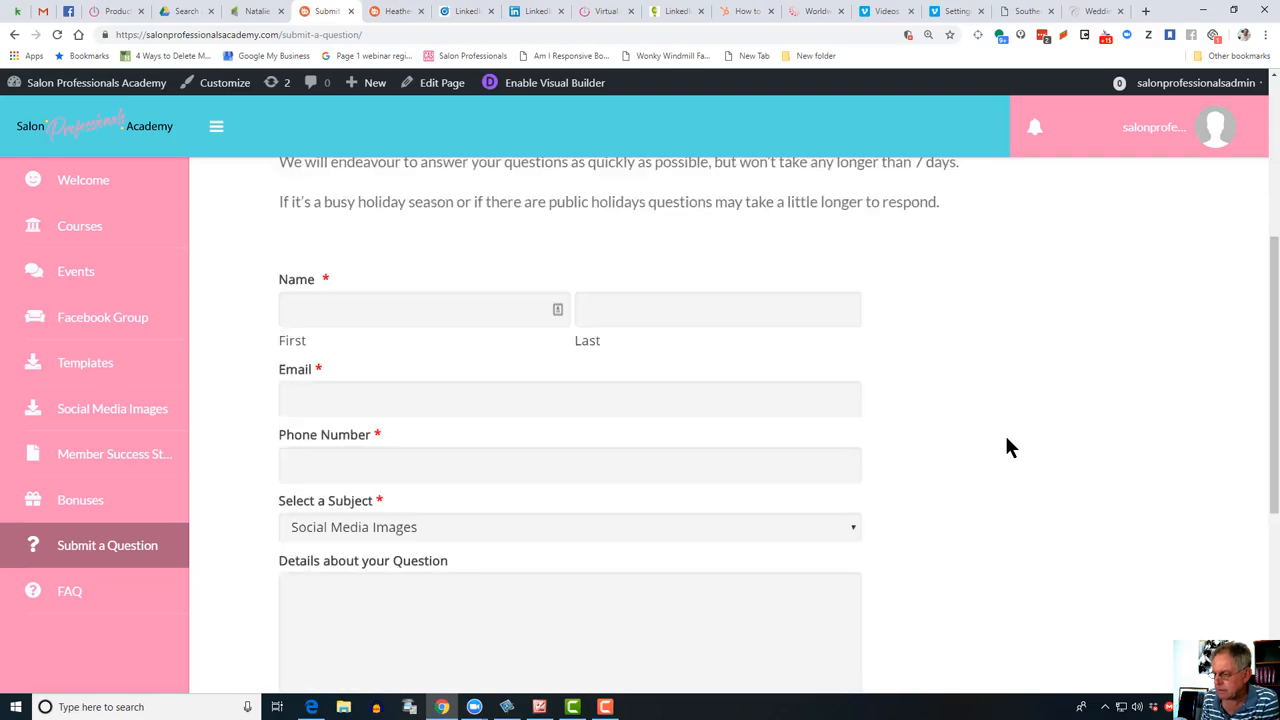
scroll(down, 3)
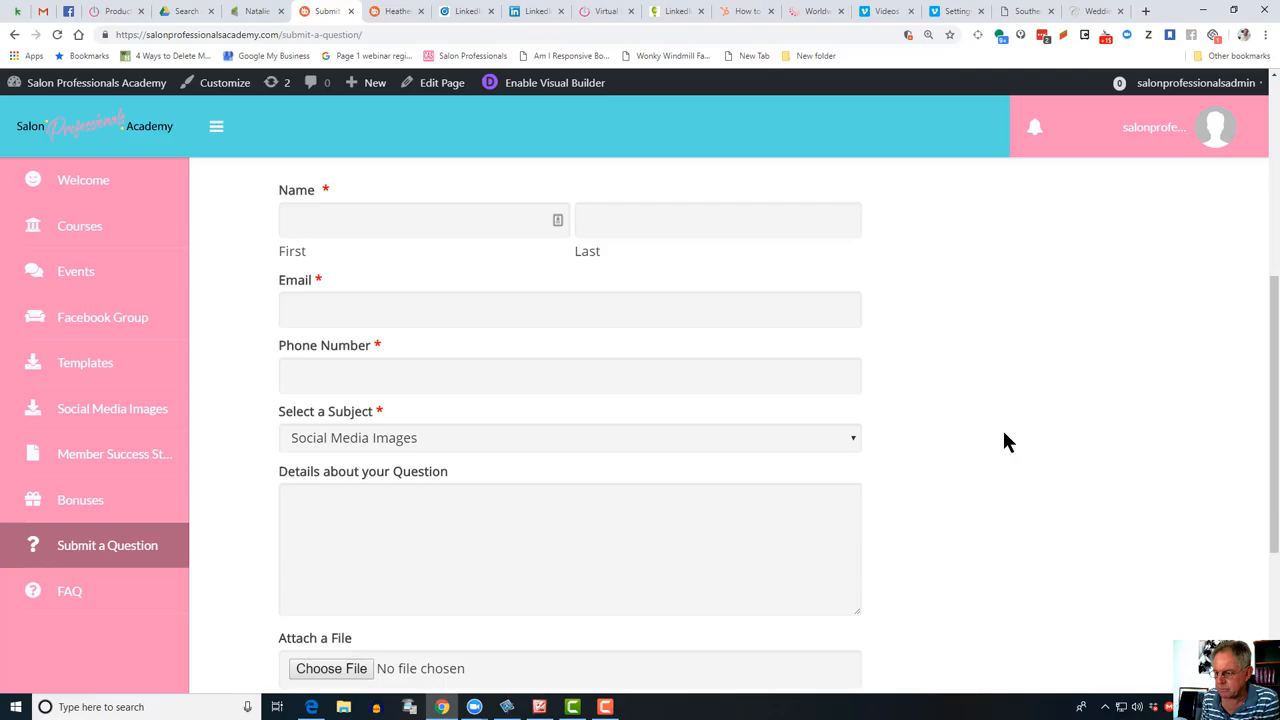
scroll(down, 3)
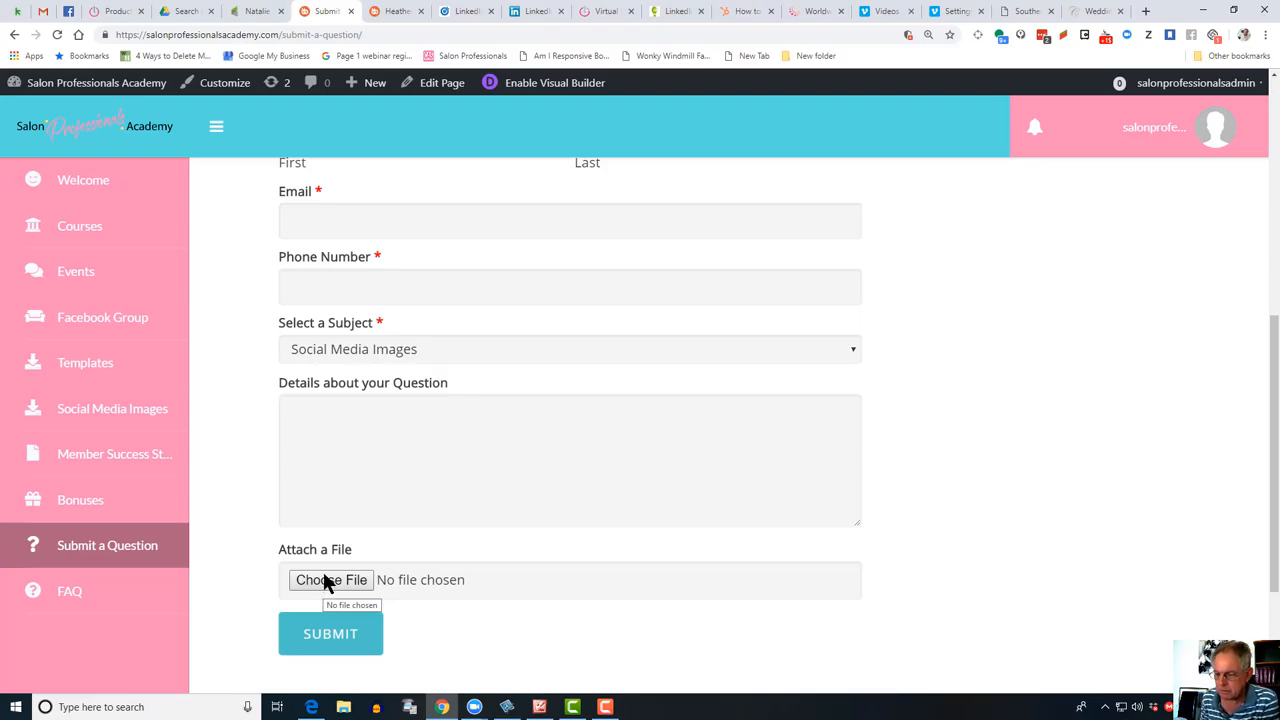
mouse_move(324, 588)
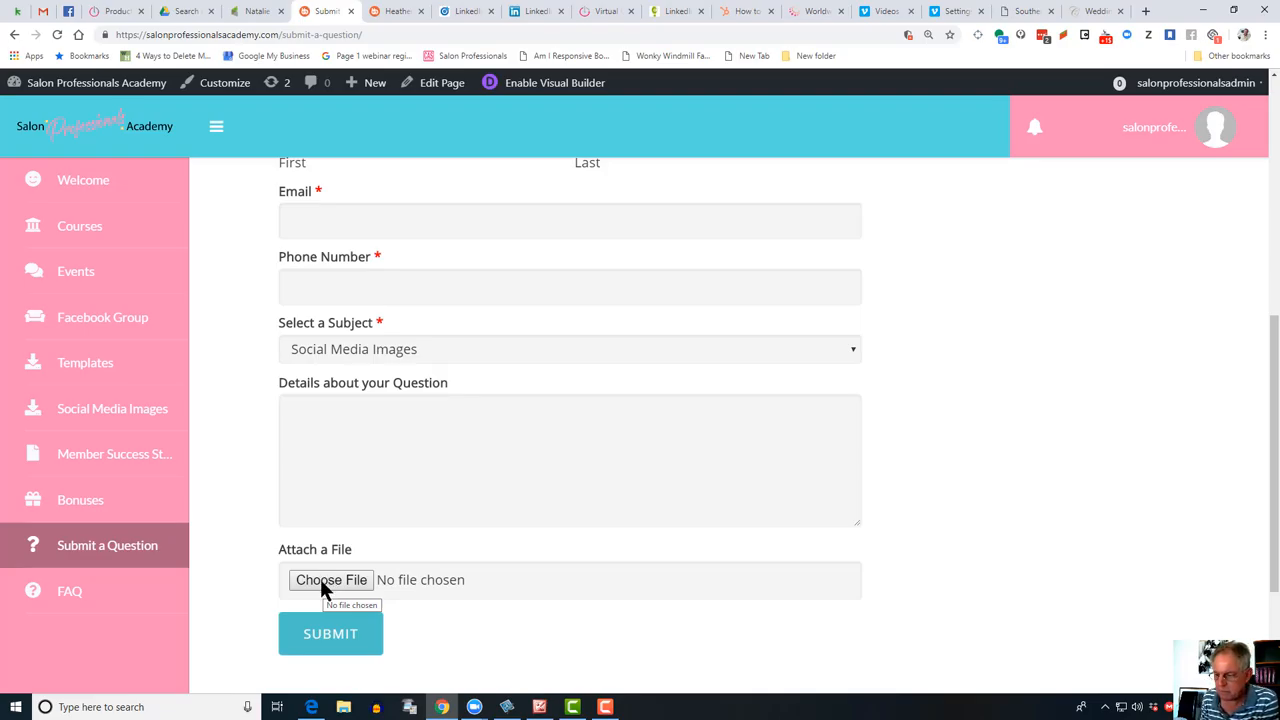
mouse_move(330, 584)
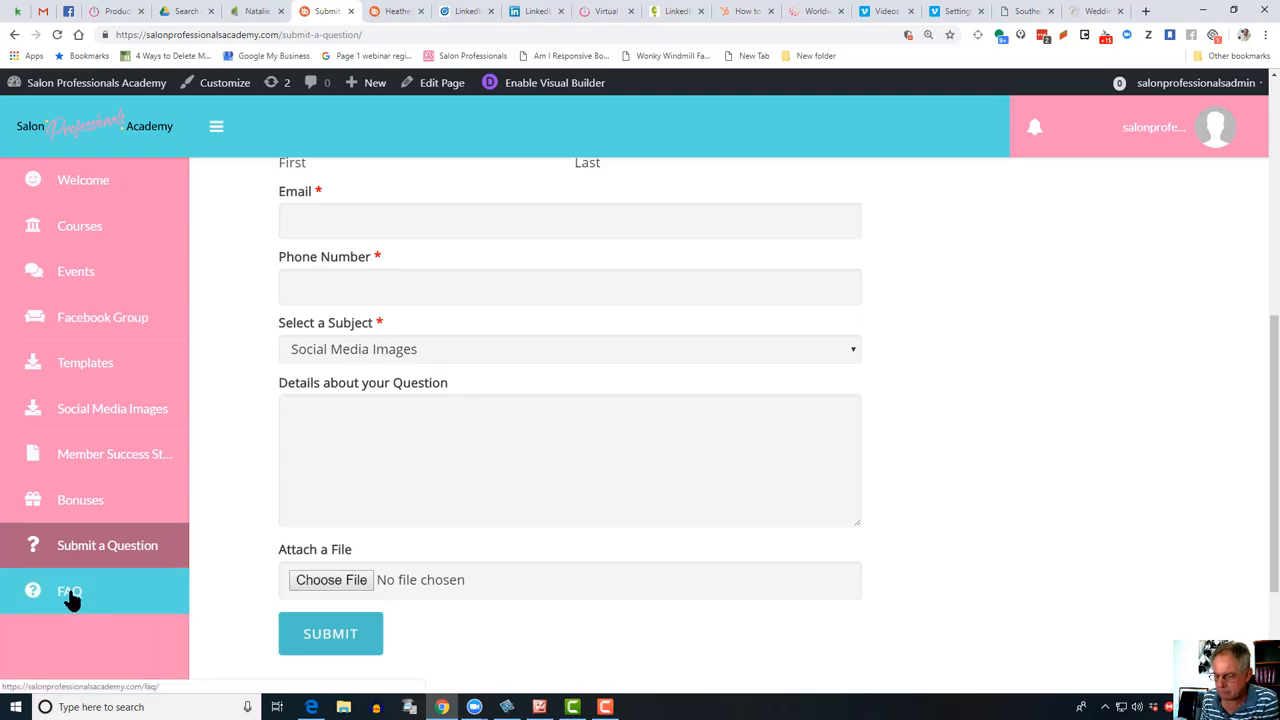
click(68, 592)
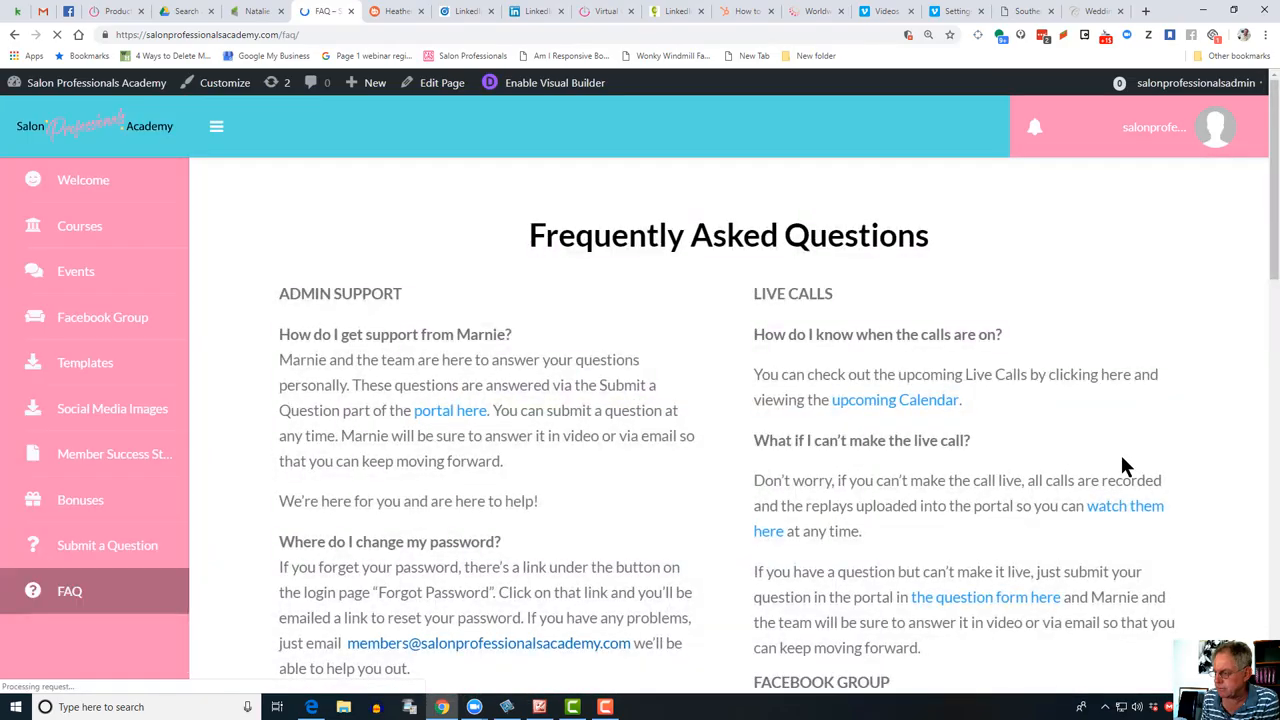
Scroll through the FAQ about admin support and live calls.
scroll(down, 3)
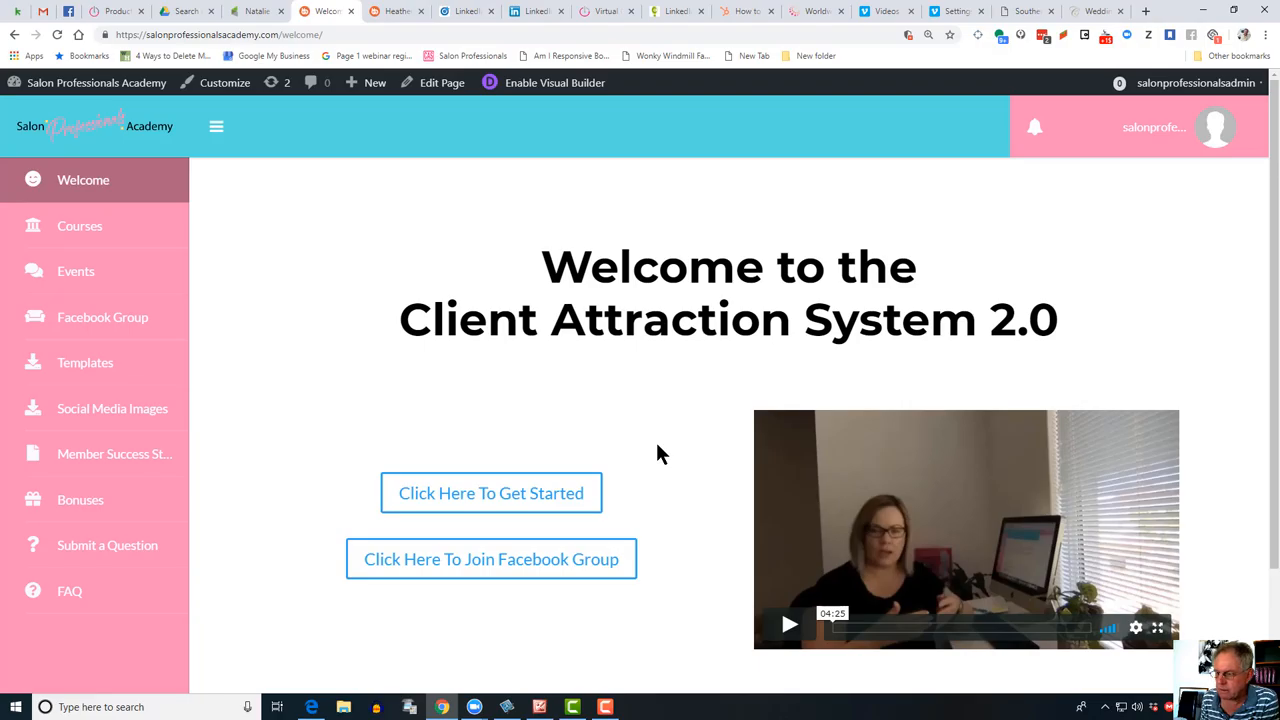
mouse_move(80, 226)
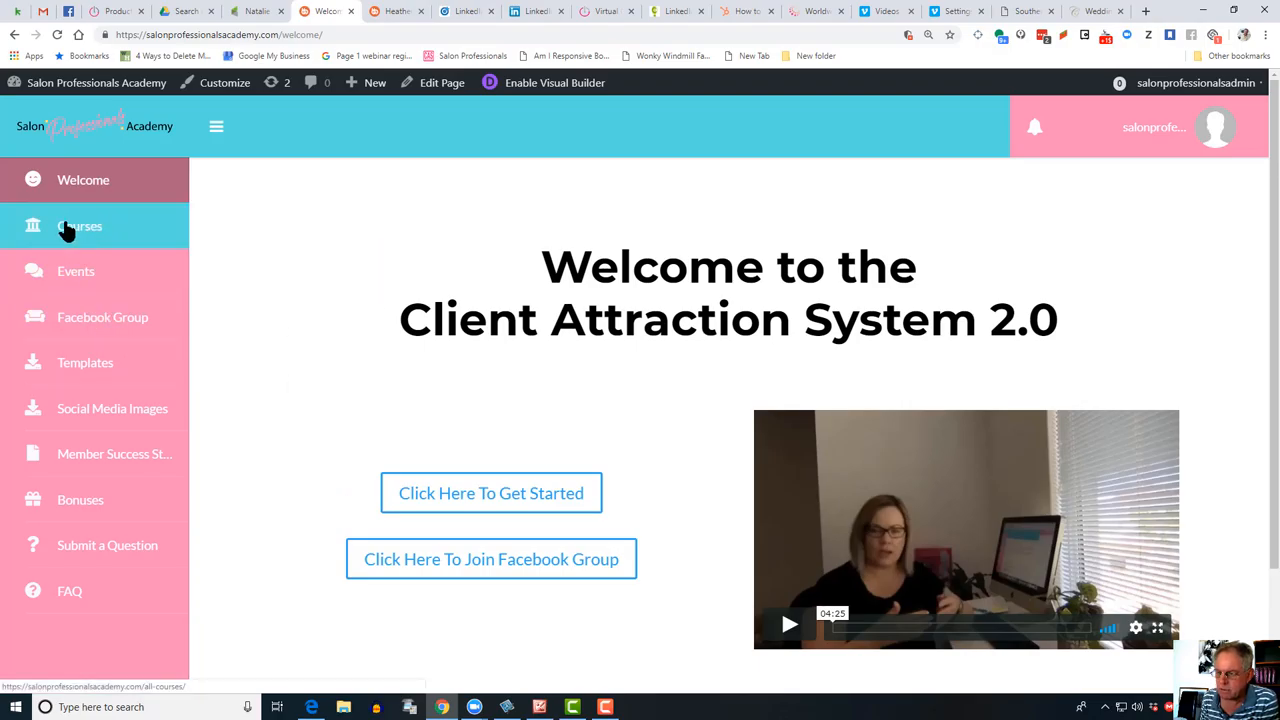
mouse_move(80, 226)
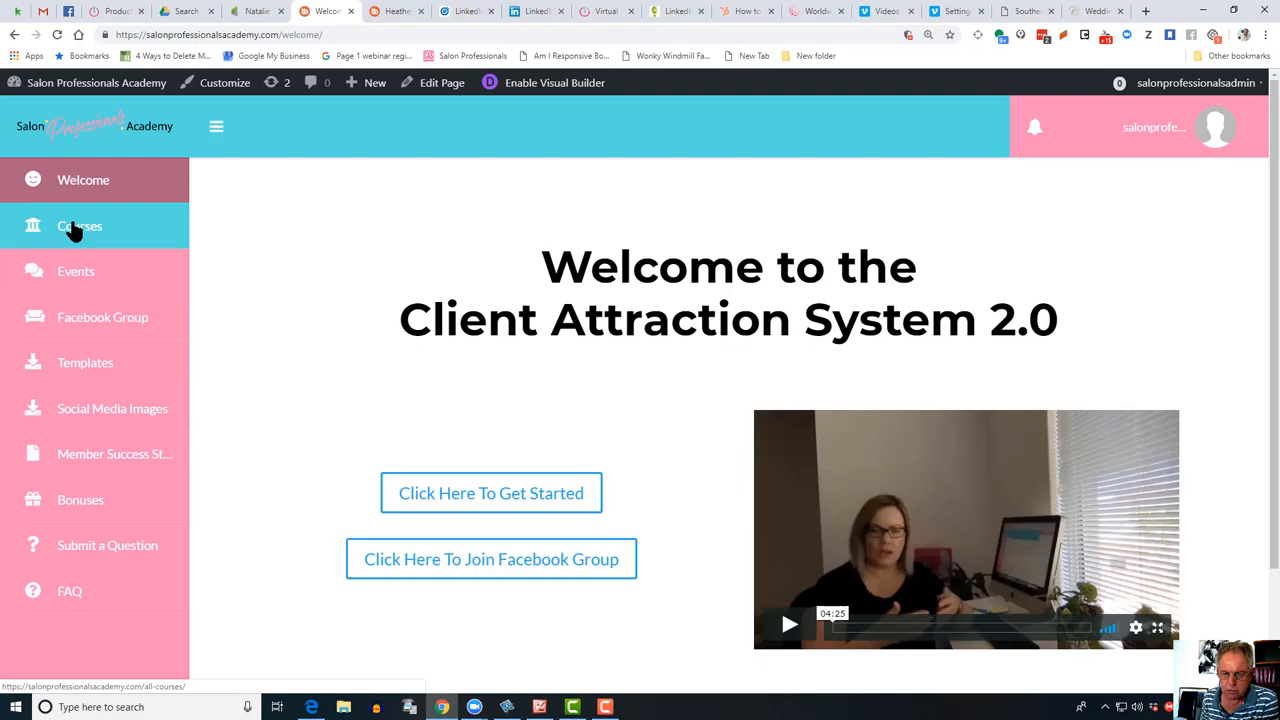